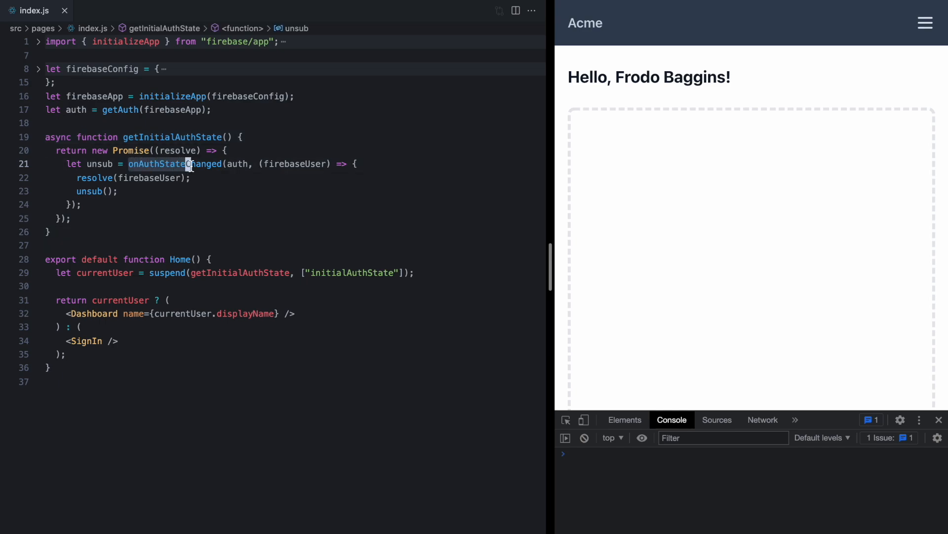
Run signin() and signout() in the console to observe the current auth behaviour
click(119, 150)
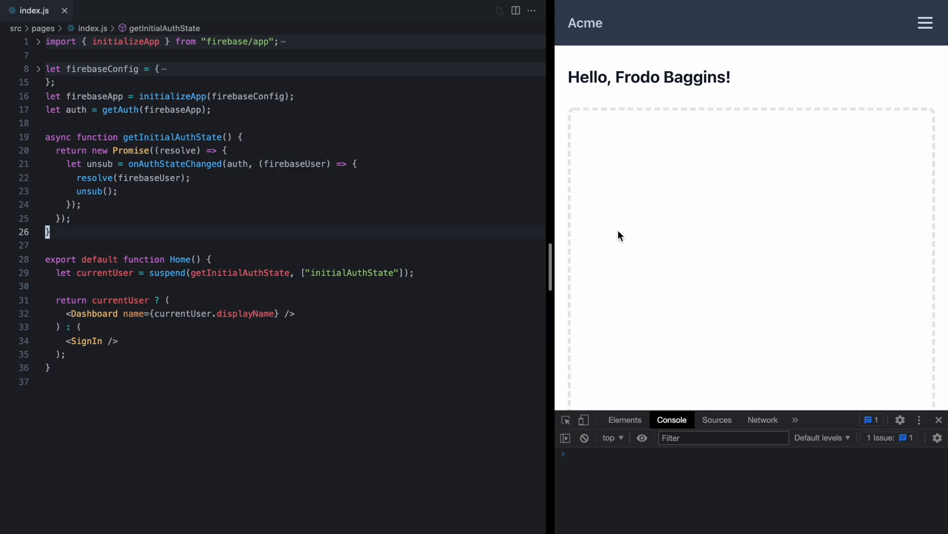
mouse_move(624, 480)
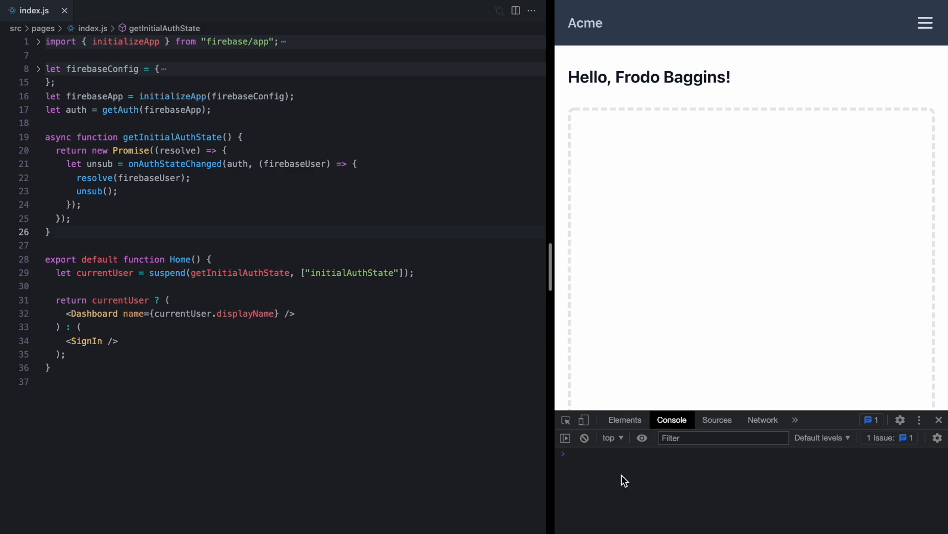
text(signin())
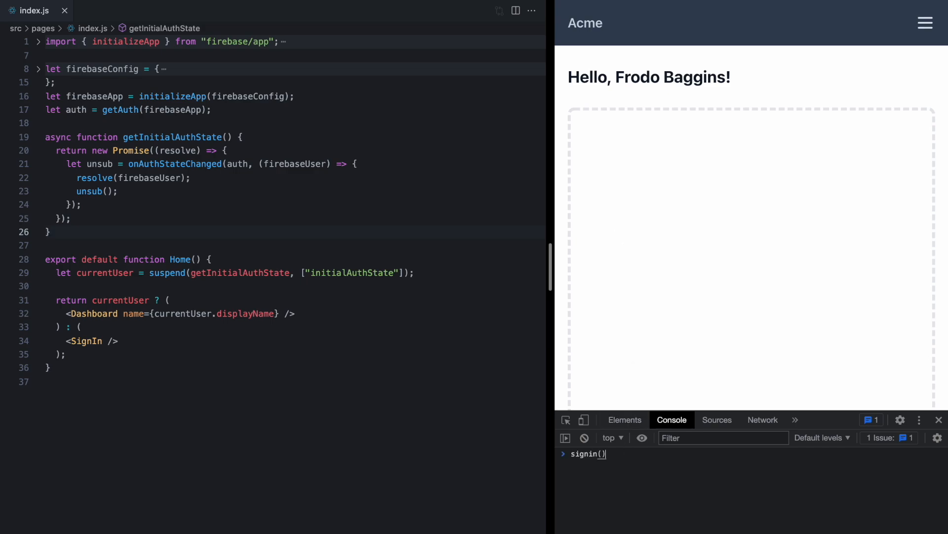
text(signout())
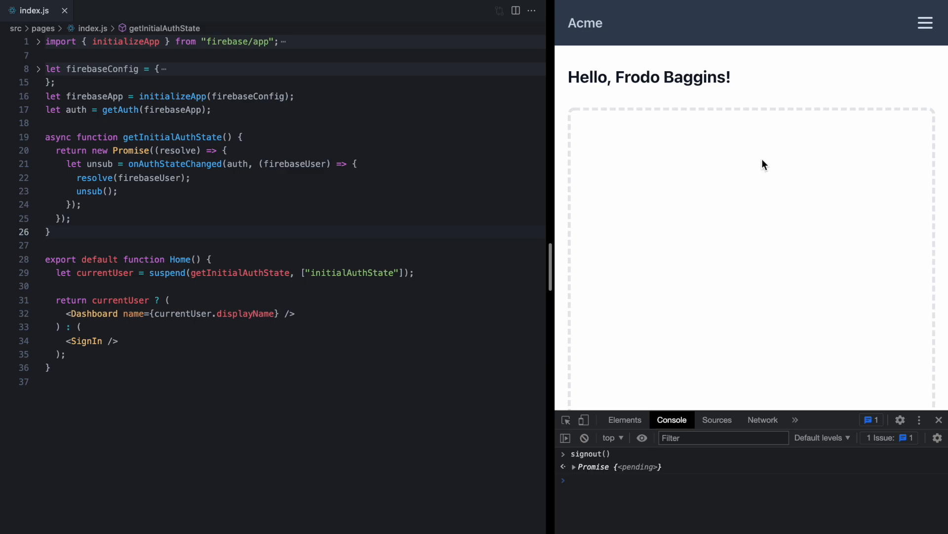
mouse_move(785, 235)
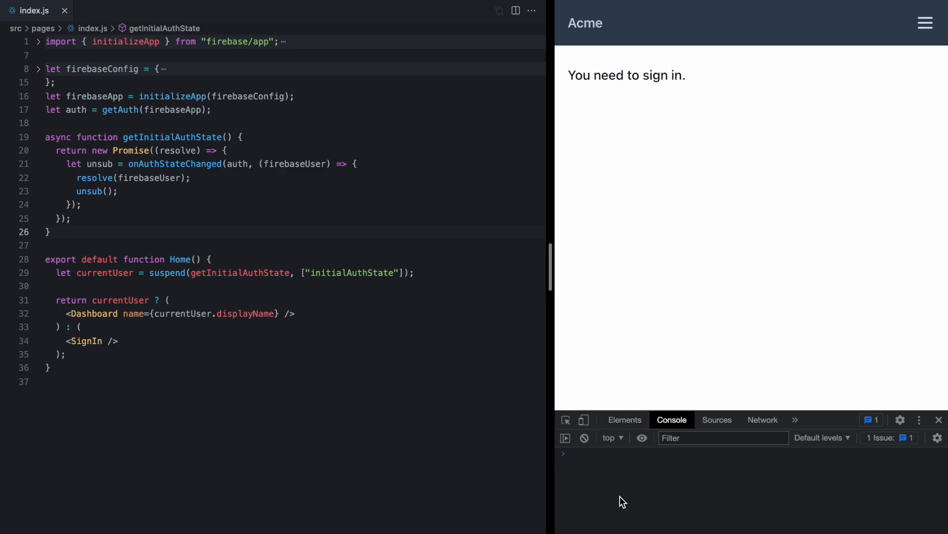
text(signin())
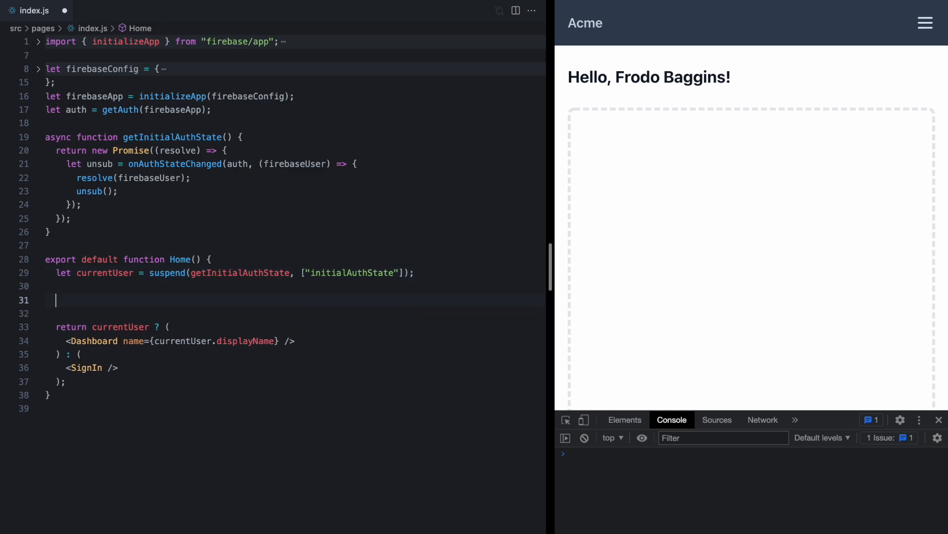
Add a useEffect in Home that returns the onAuthStateChanged subscription
text(useEffect()
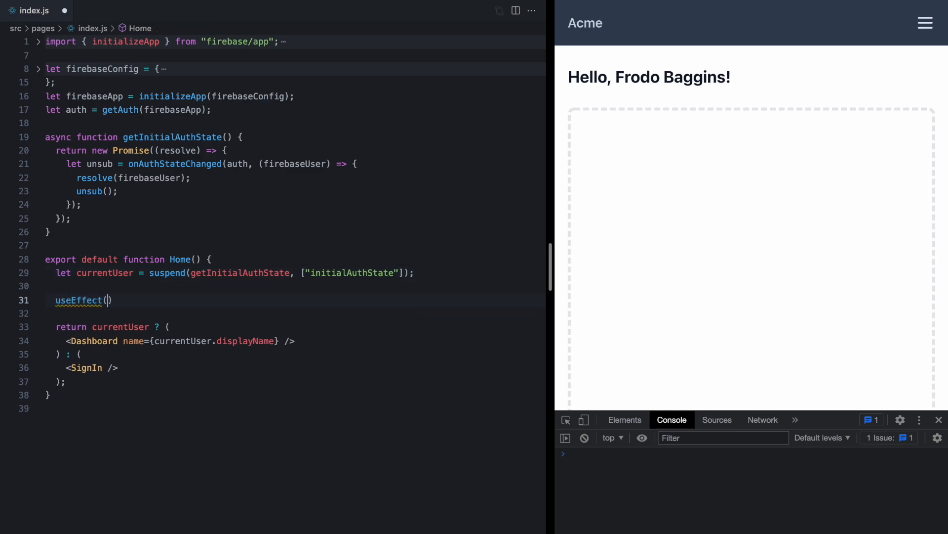
text(() => {)
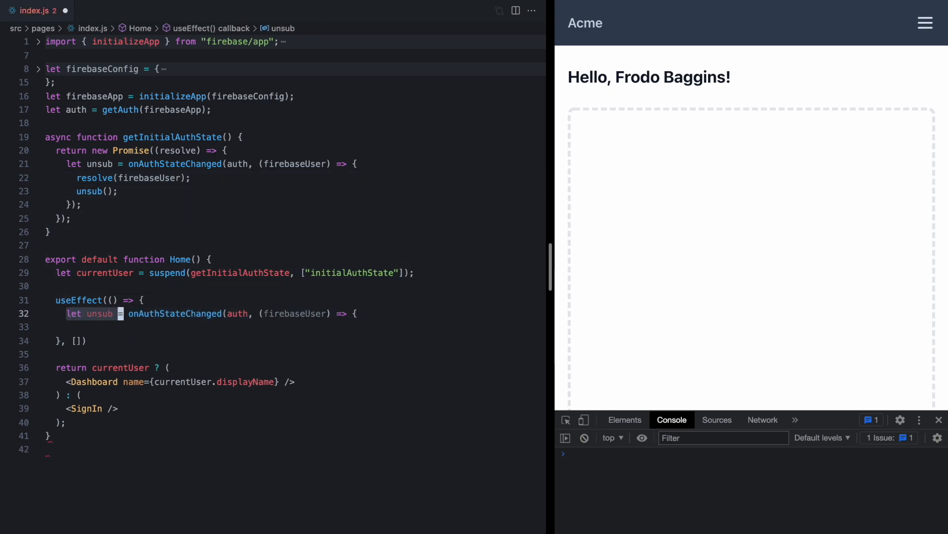
text(return)
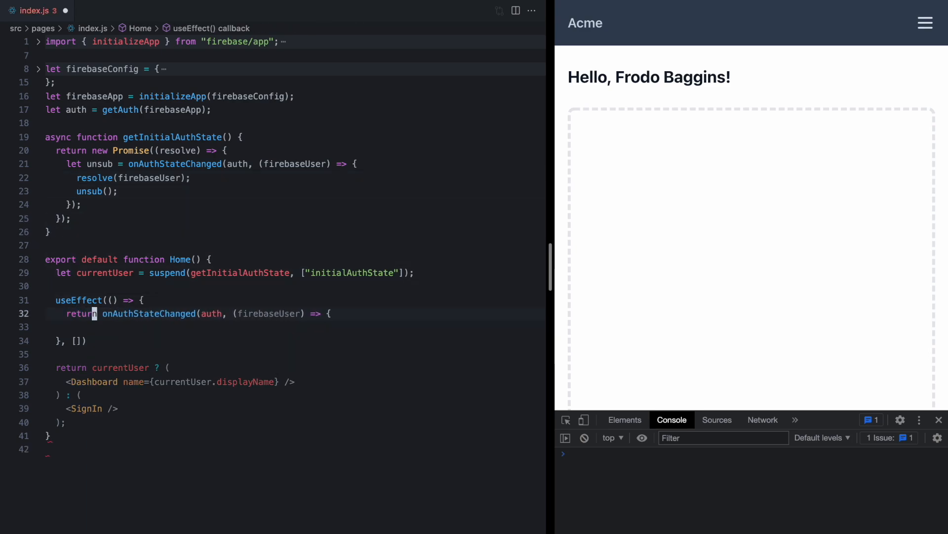
key(Enter)
text(//)
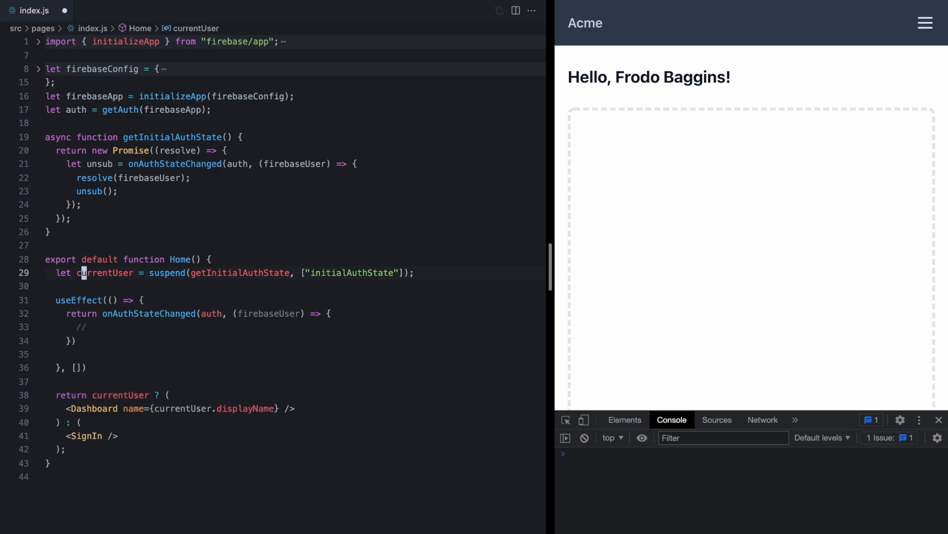
Keep currentUser in useState set from firebaseUser, renaming the suspended value to initialCurrentUser
text(let [currentUser, setCurrentUser] = useState();)
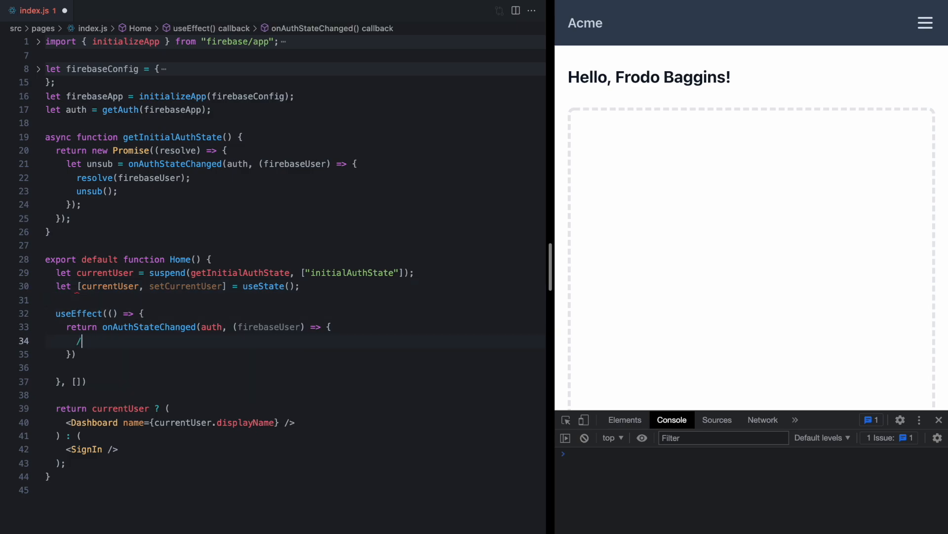
text(setCurrentUser)
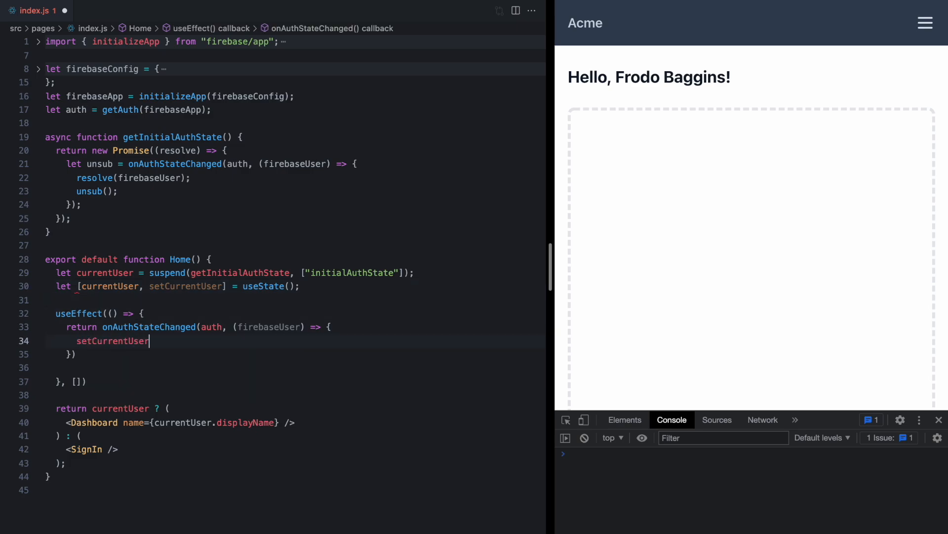
text((firebaseUser)
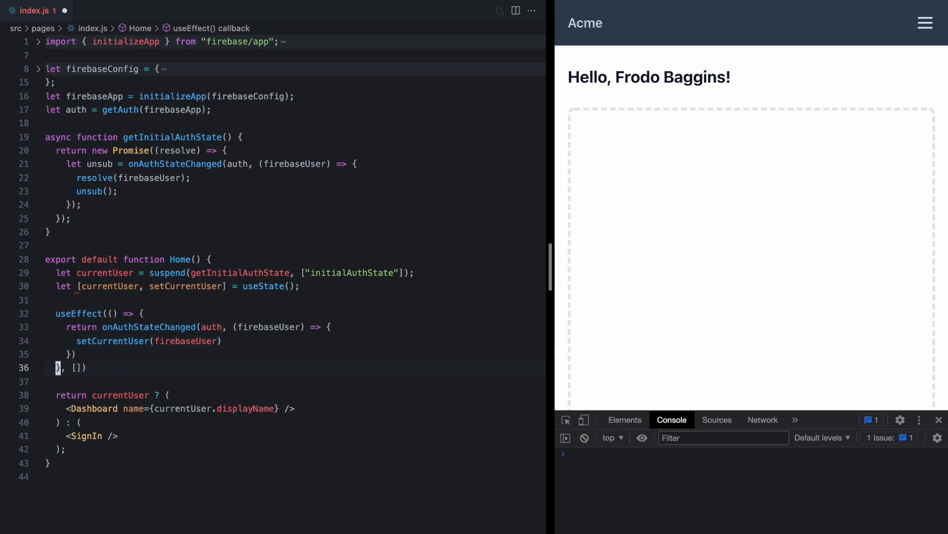
double_click(108, 286)
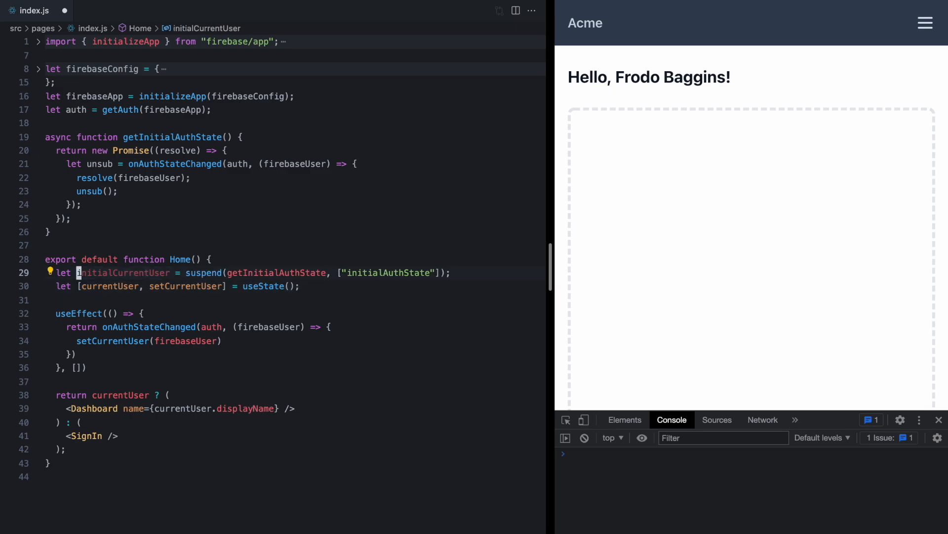
text(initialCurrentUser)
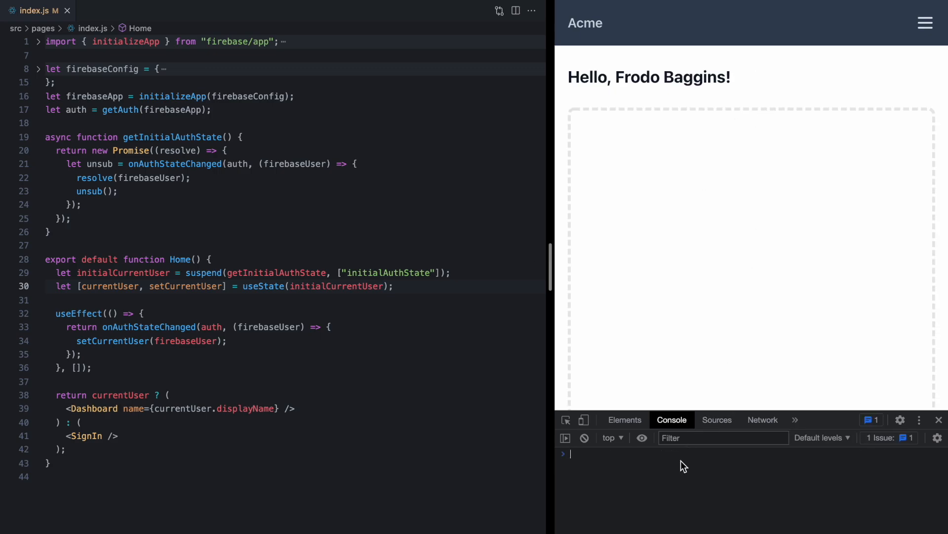
text(signout())
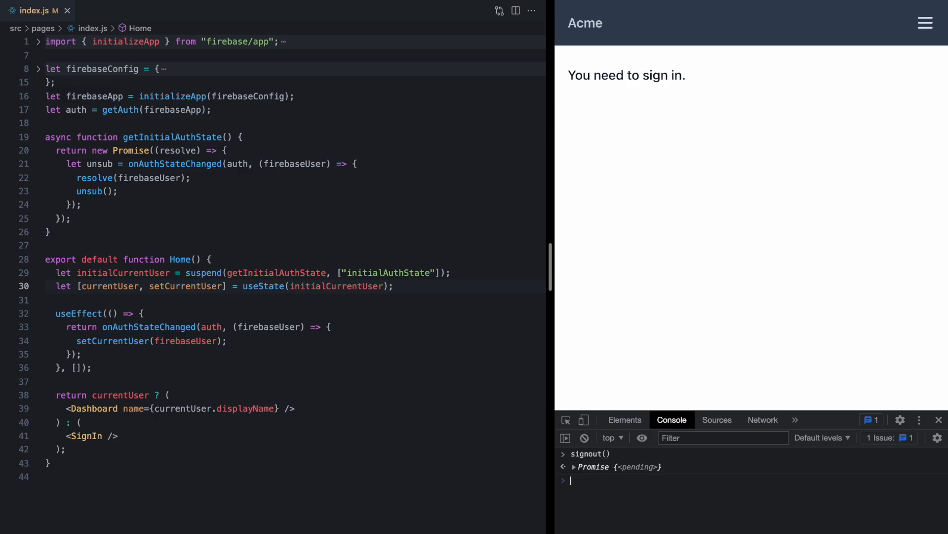
text(signout())
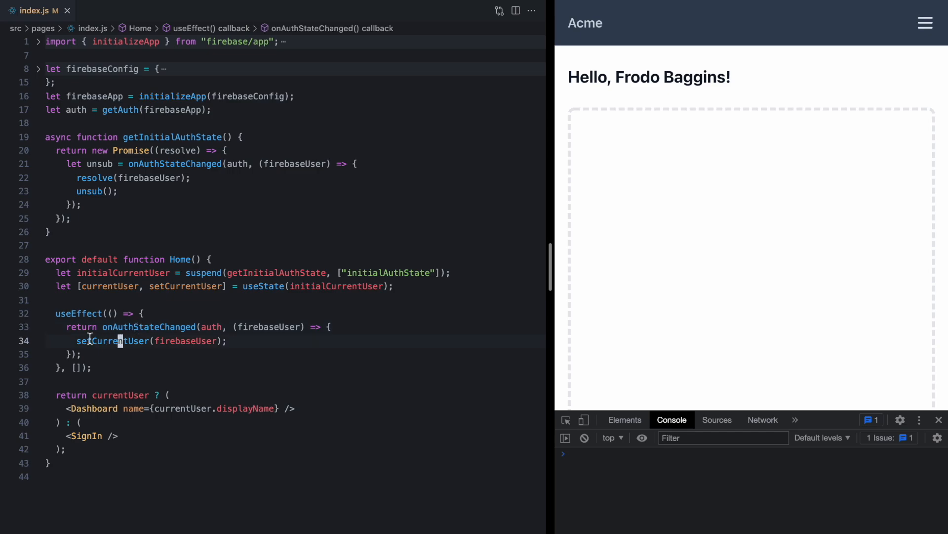
double_click(148, 327)
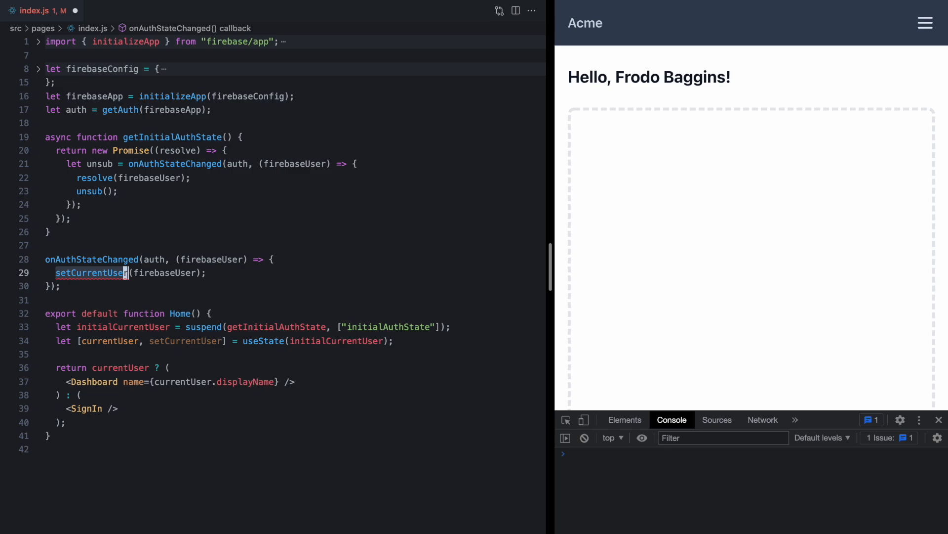
Comment out the top-level onAuthStateChanged block and leave a blank line below it
click(125, 341)
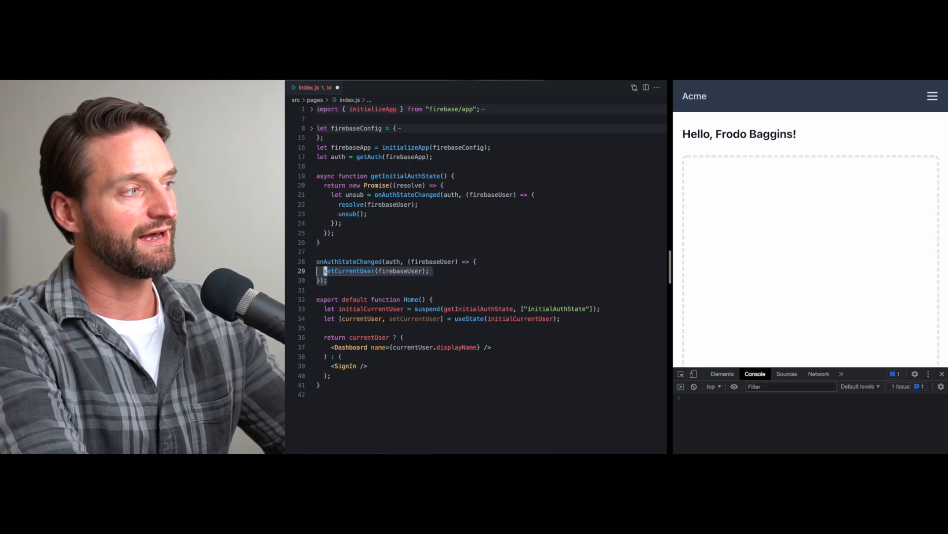
key(cmd+/)
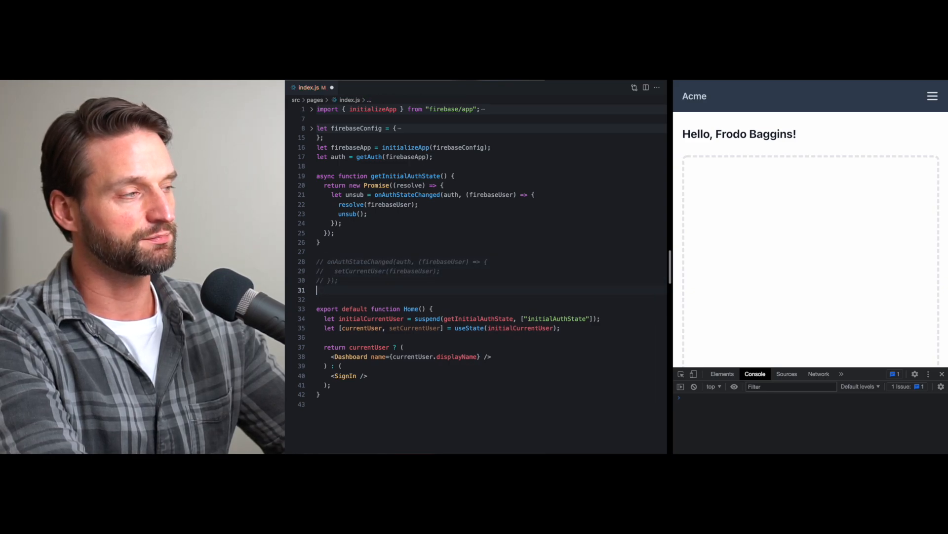
key(Enter)
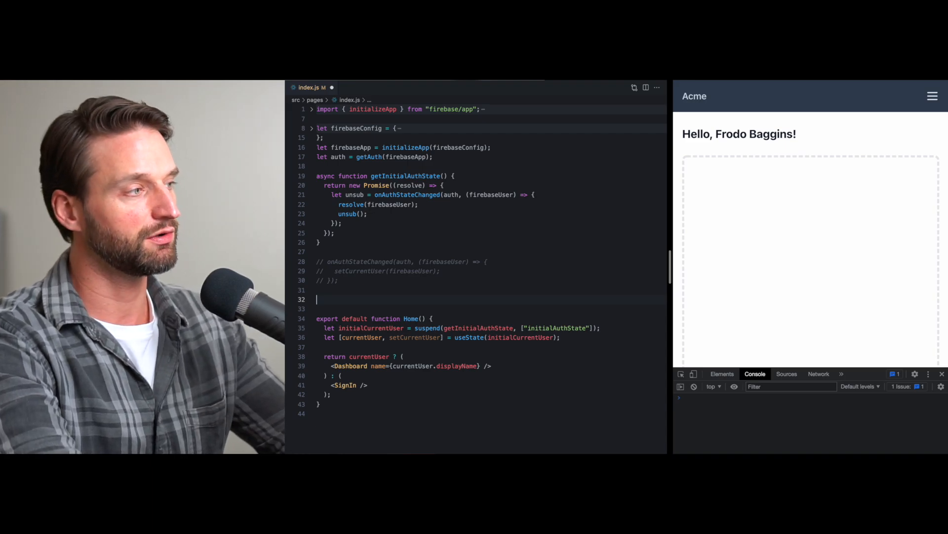
Declare a valtio proxy state with currentUser: null
text(let)
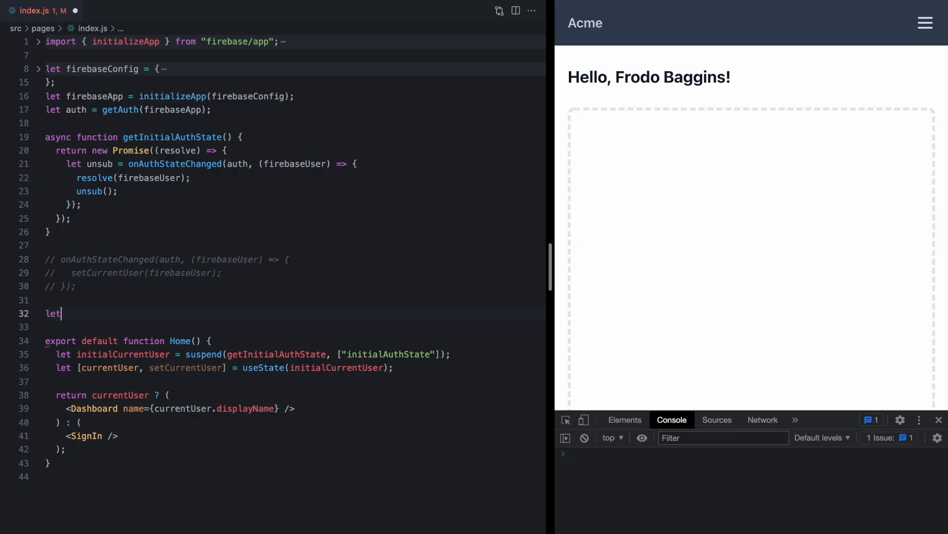
text(state =)
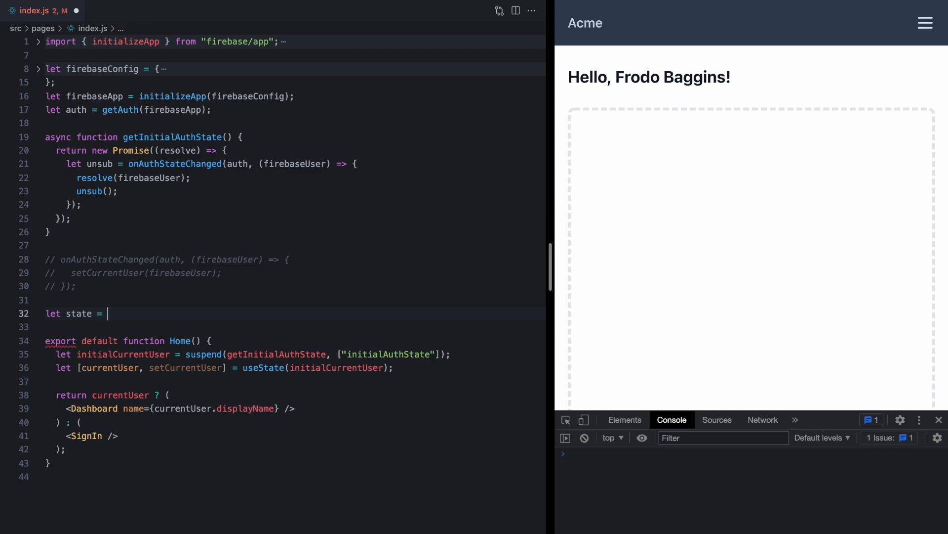
text(proxy)
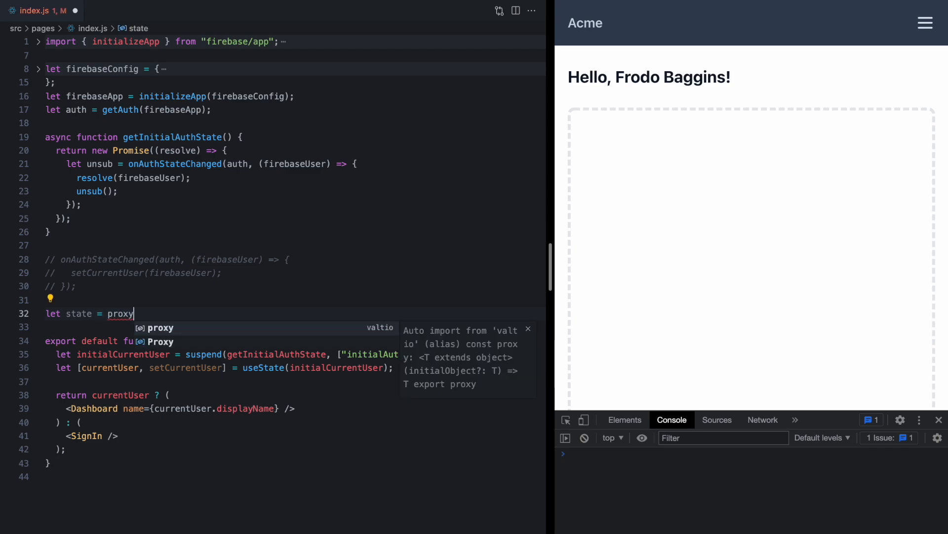
text(({)
text(cu)
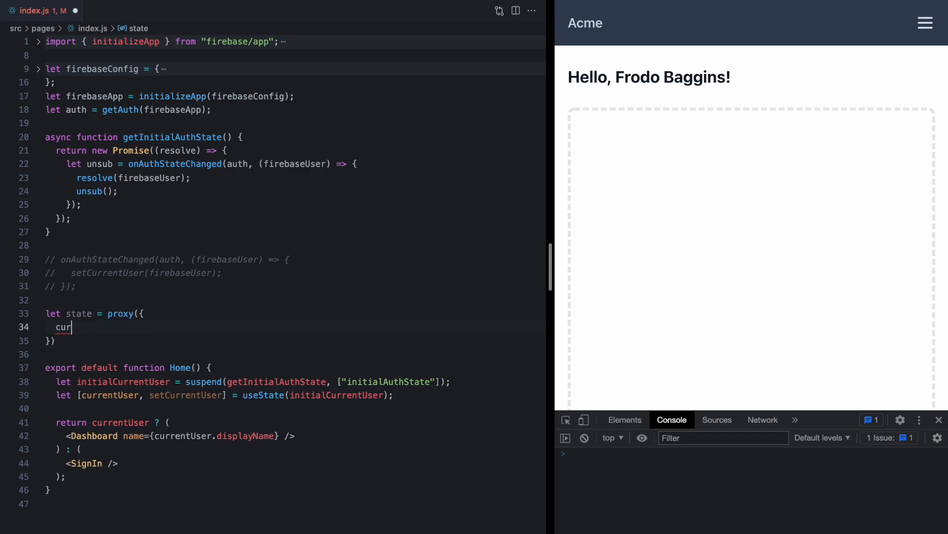
text(rentUser: null)
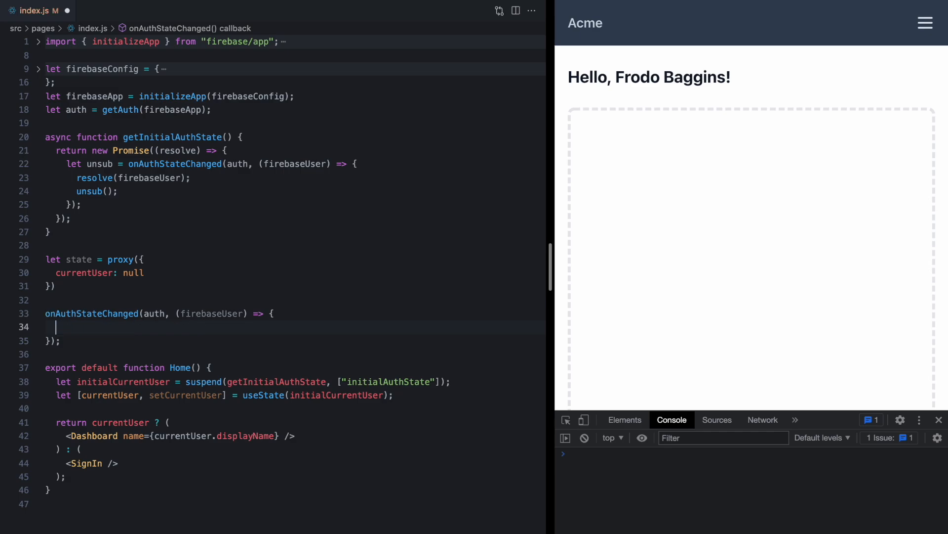
Assign state.currentUser = firebaseUser in the listener and destructure currentUser from useSnapshot(state) in Home
text(state.currentUser =)
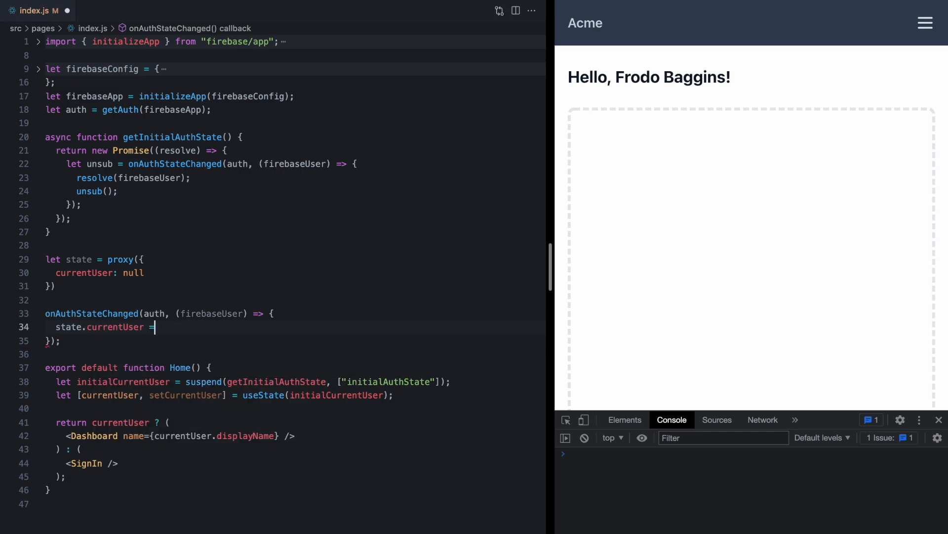
text(firebaseUser)
click(287, 408)
text(useSn)
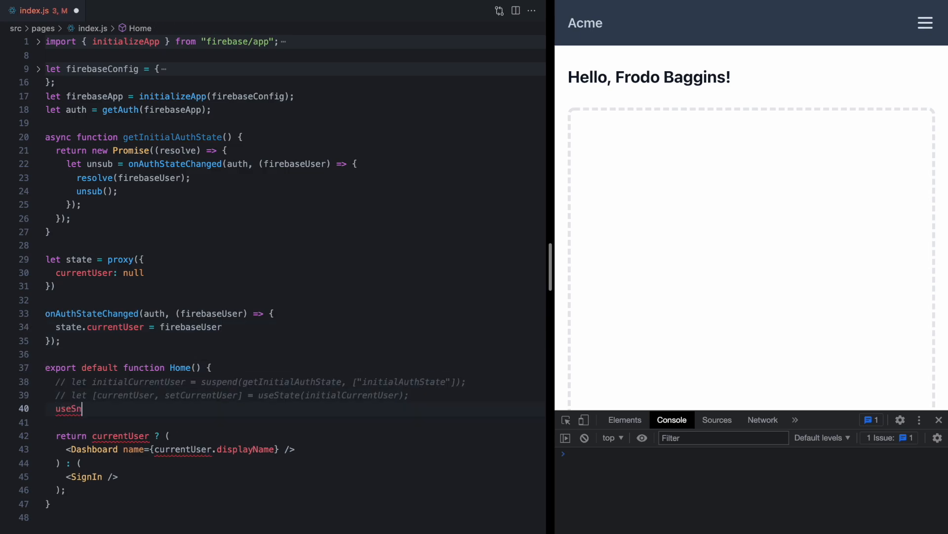
text(ap)
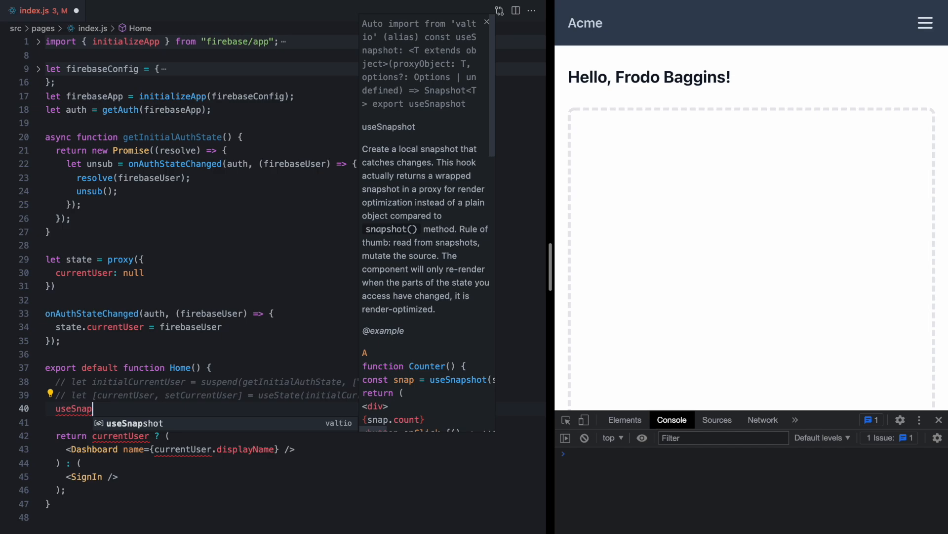
text((state)
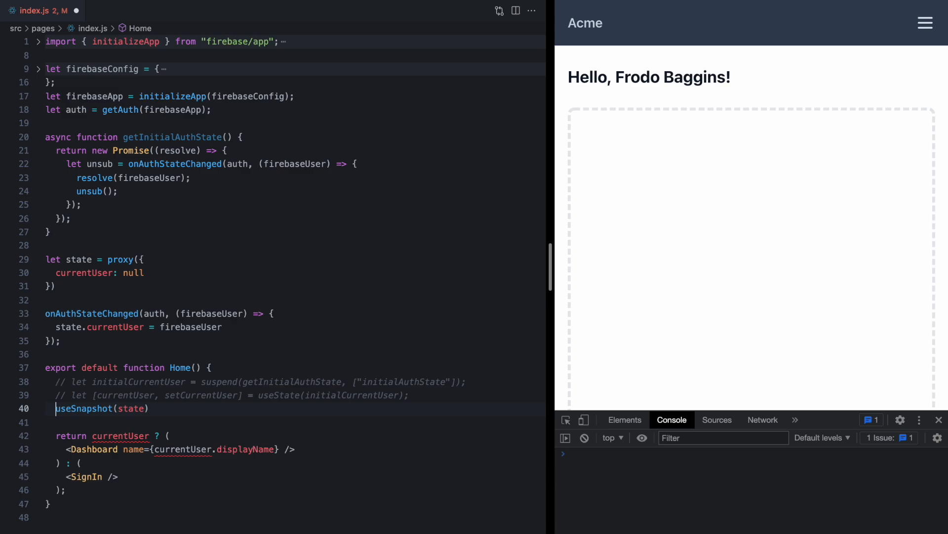
text(let {} =)
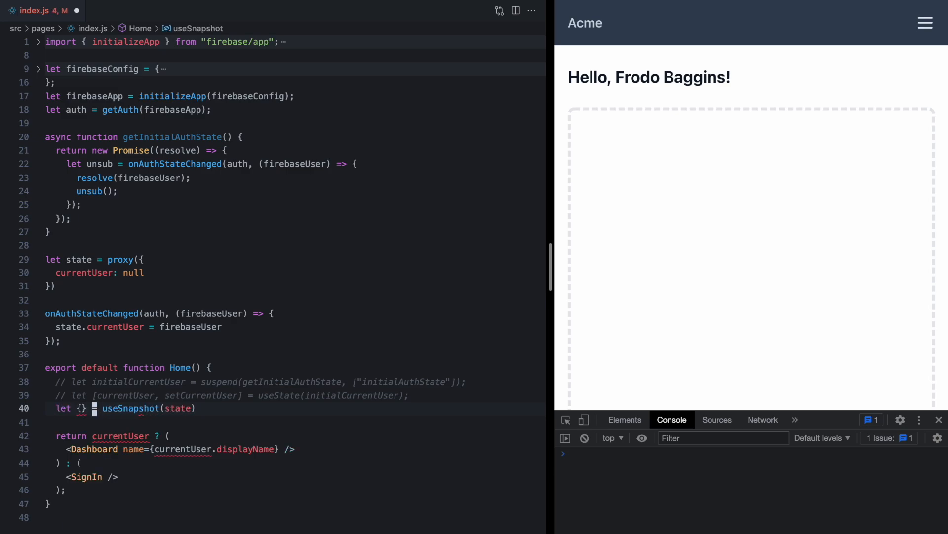
text(currentUser)
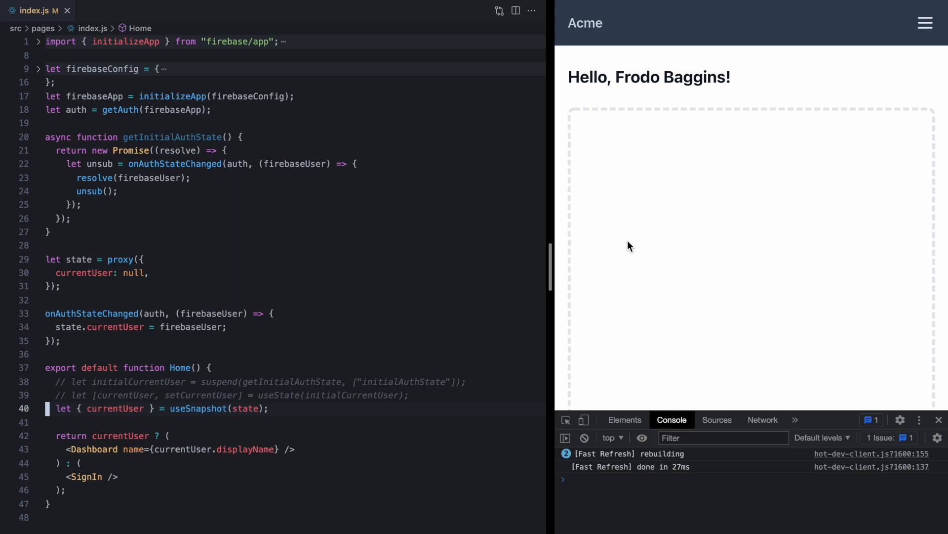
Sign in from the console and toggle the Requestly Firebase API Calls rule
text(signin())
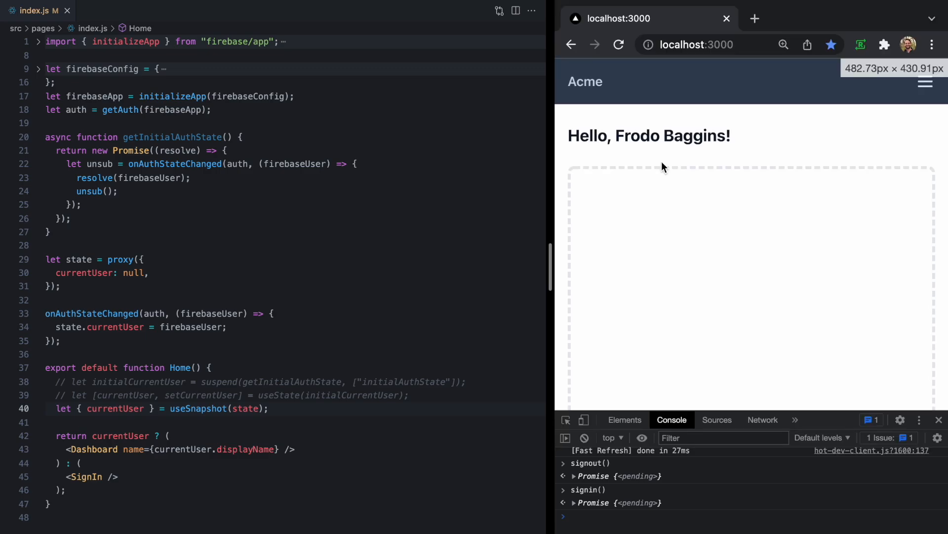
click(860, 44)
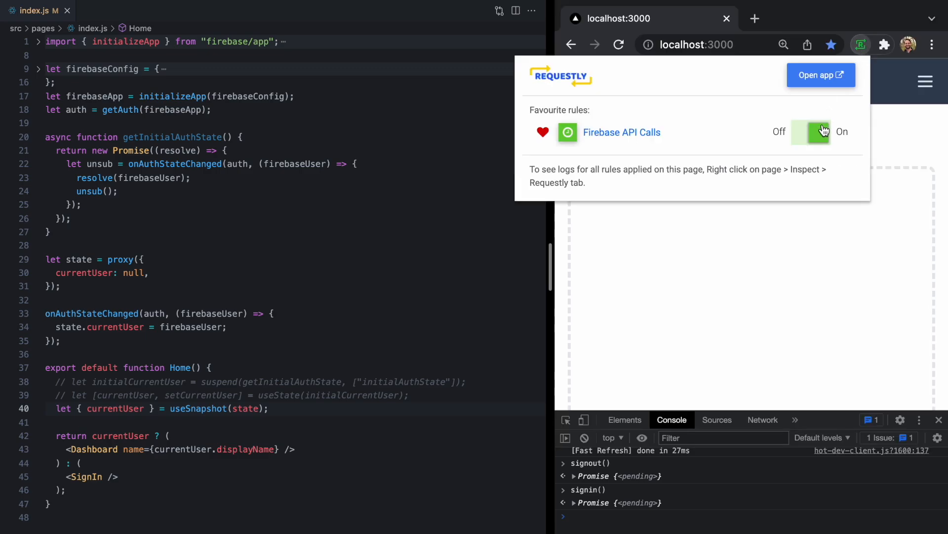
click(820, 132)
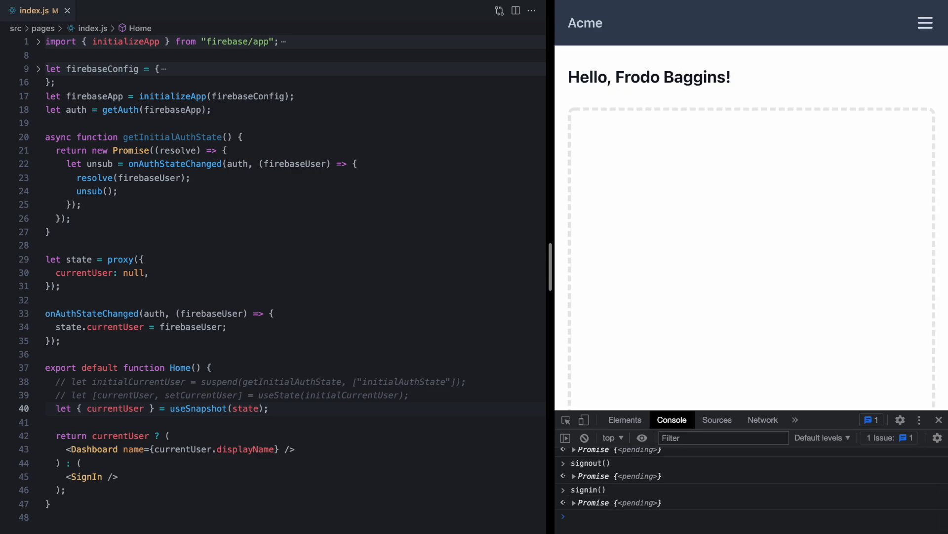
click(860, 44)
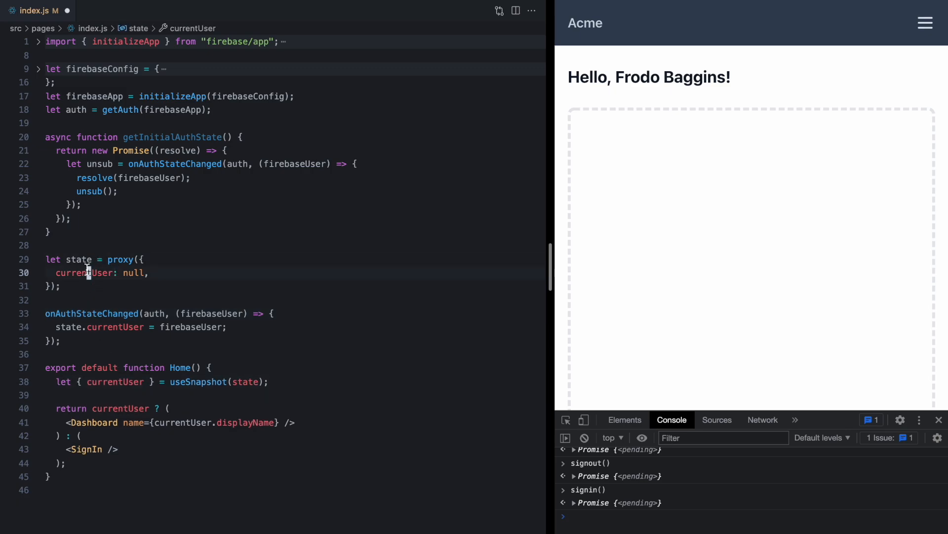
Walk through state.currentUser, the firebaseUser assignment and Home's useSnapshot call
double_click(63, 327)
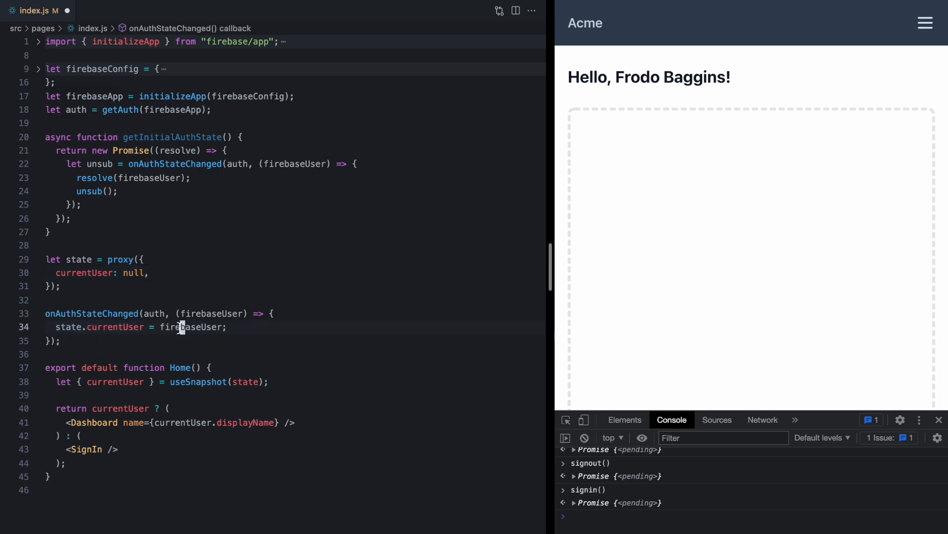
double_click(190, 381)
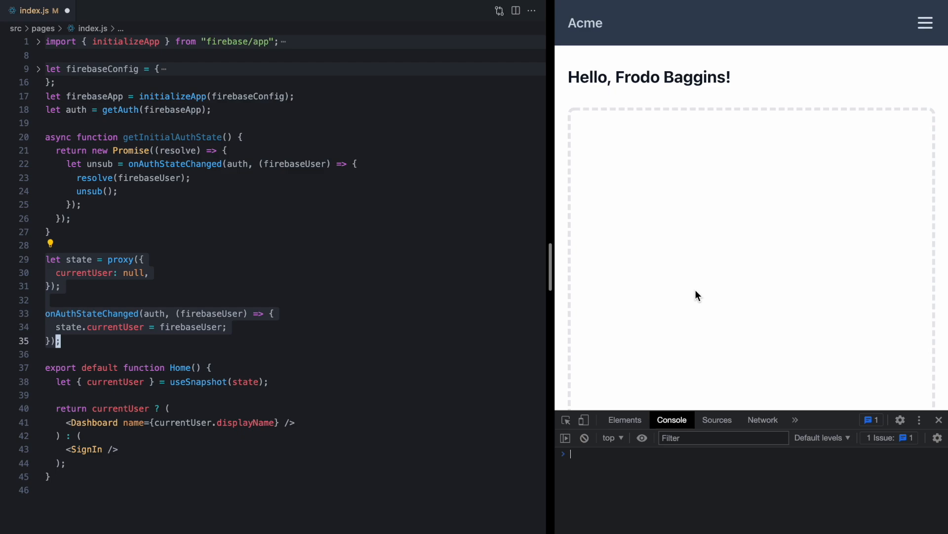
mouse_move(546, 284)
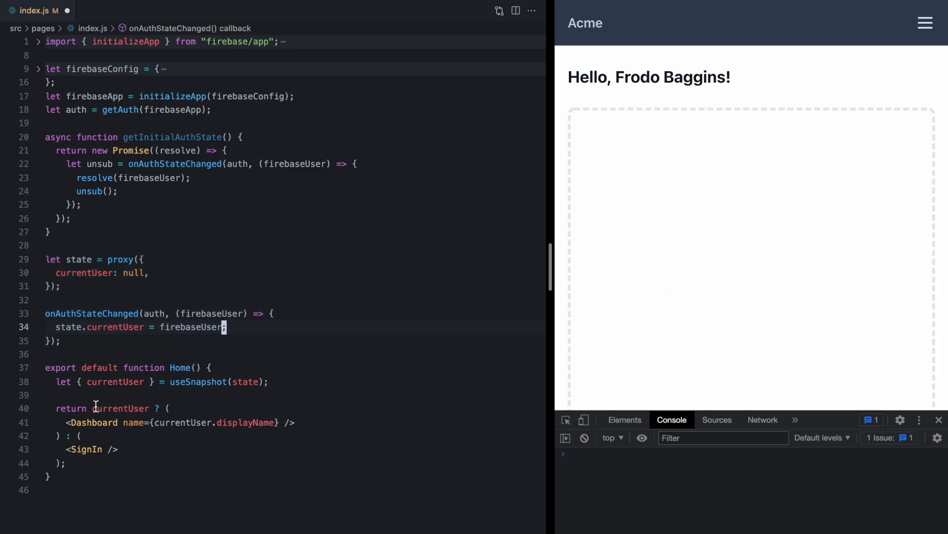
double_click(122, 408)
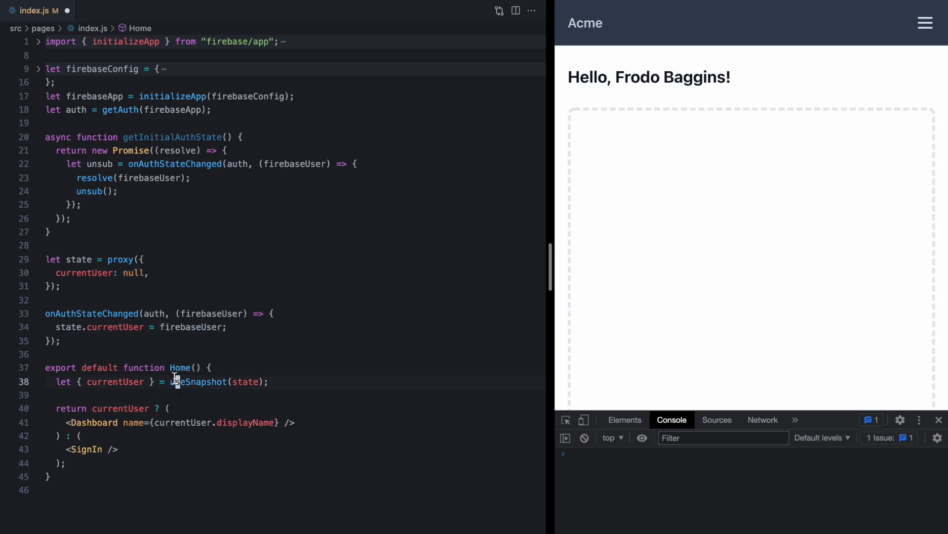
click(177, 137)
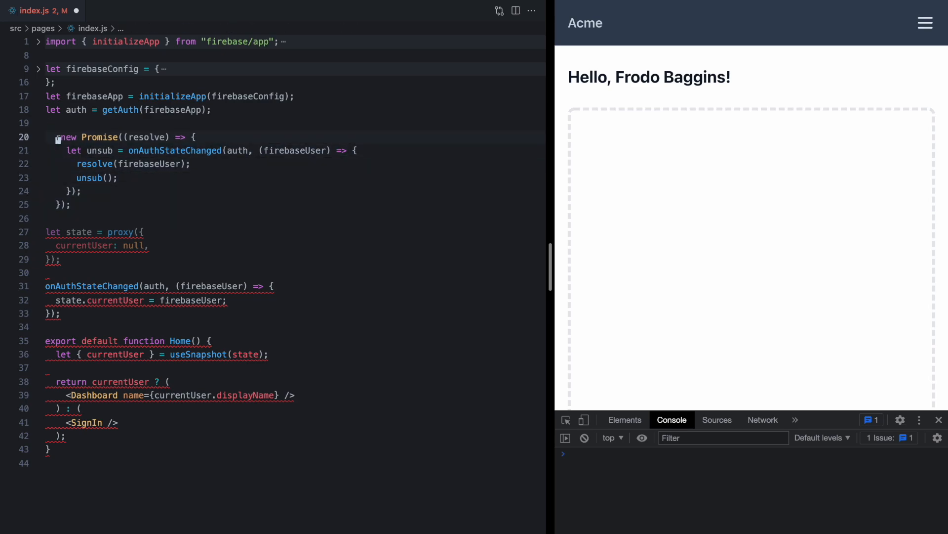
Make the auth promise a top-level initialCurrentUser and use it as the proxy's initial currentUser
text(let initialCurrentUser =)
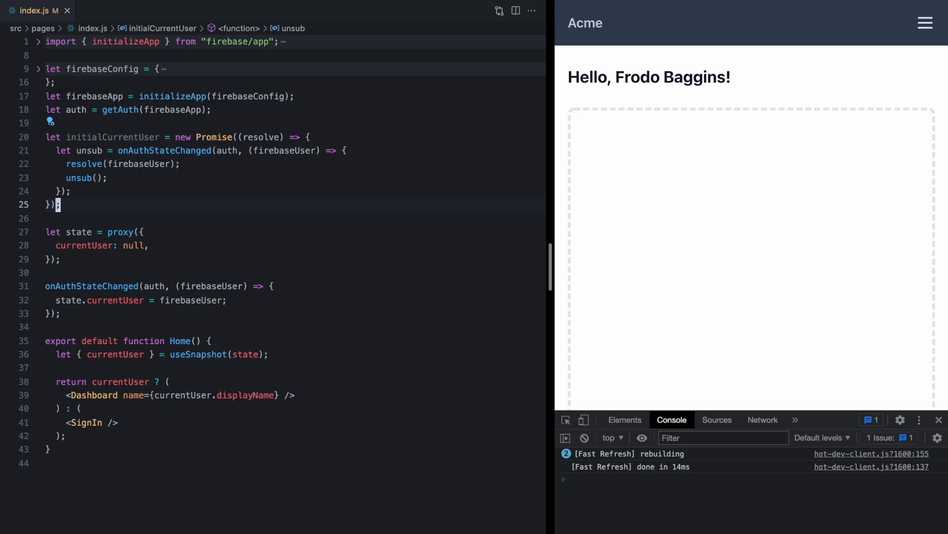
double_click(133, 246)
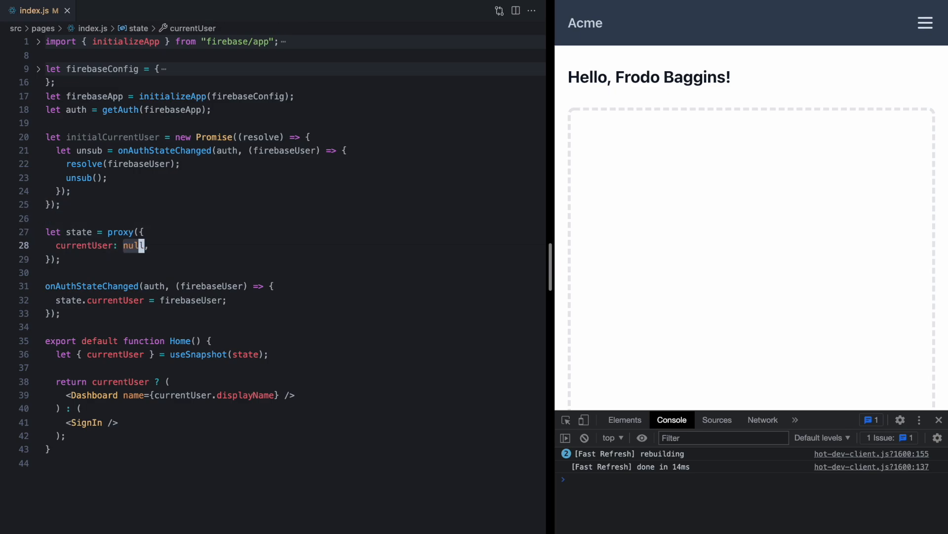
text(initialCurrentUser)
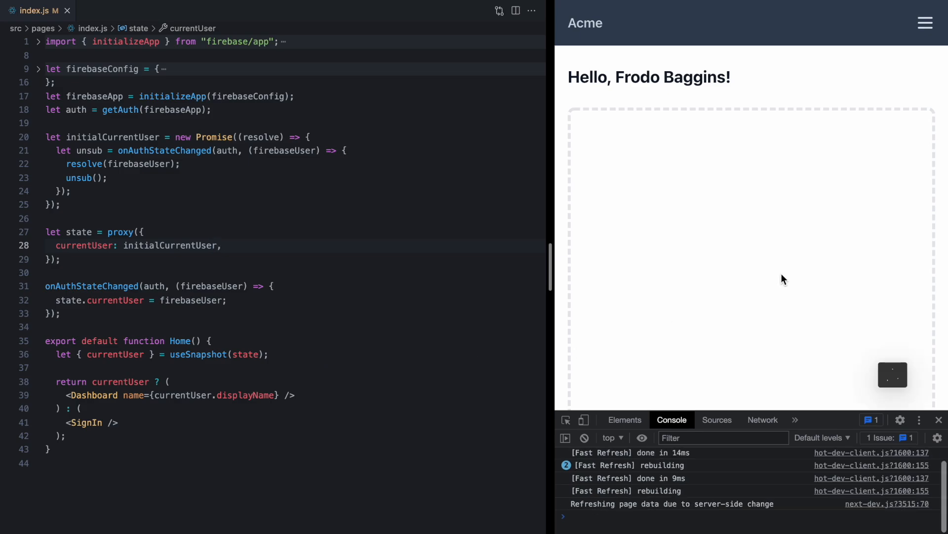
Reload the browser and sign in to confirm Frodo Baggins is greeted
click(584, 437)
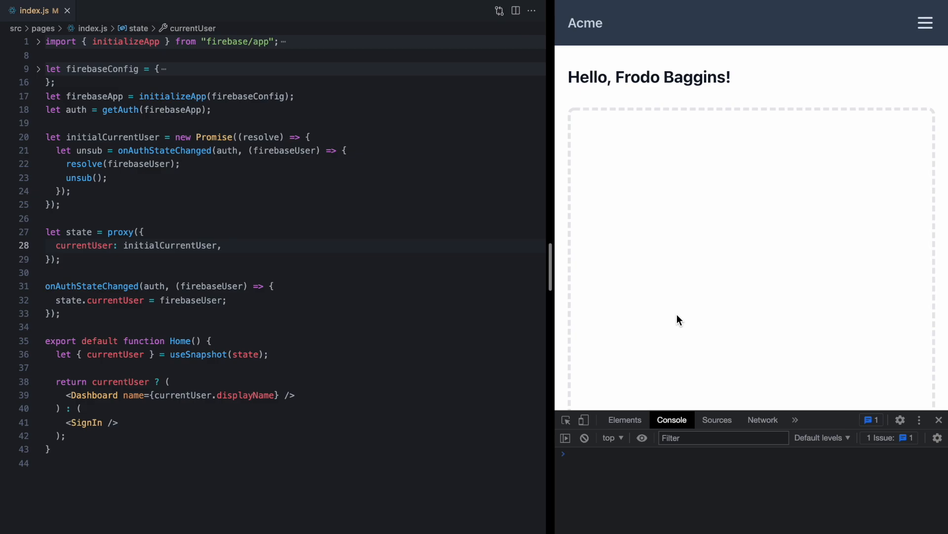
mouse_move(406, 266)
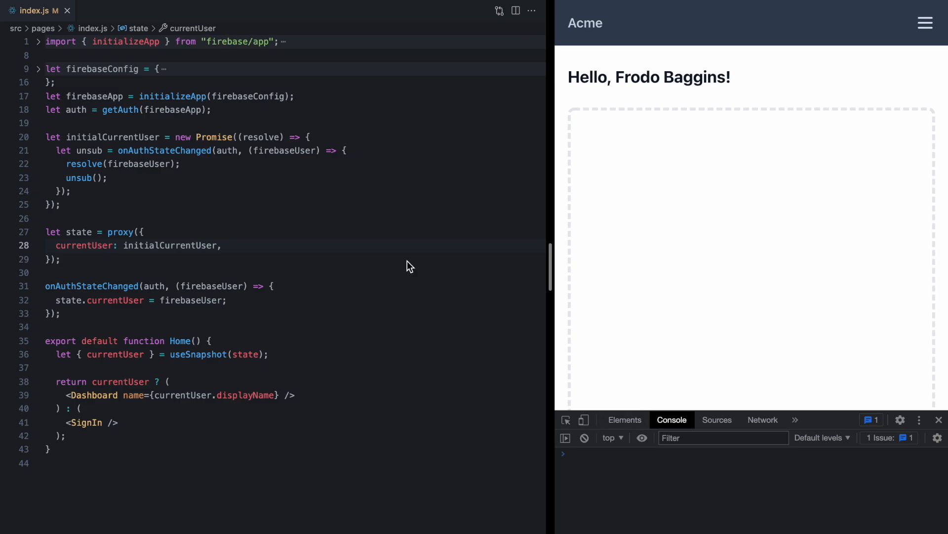
double_click(171, 245)
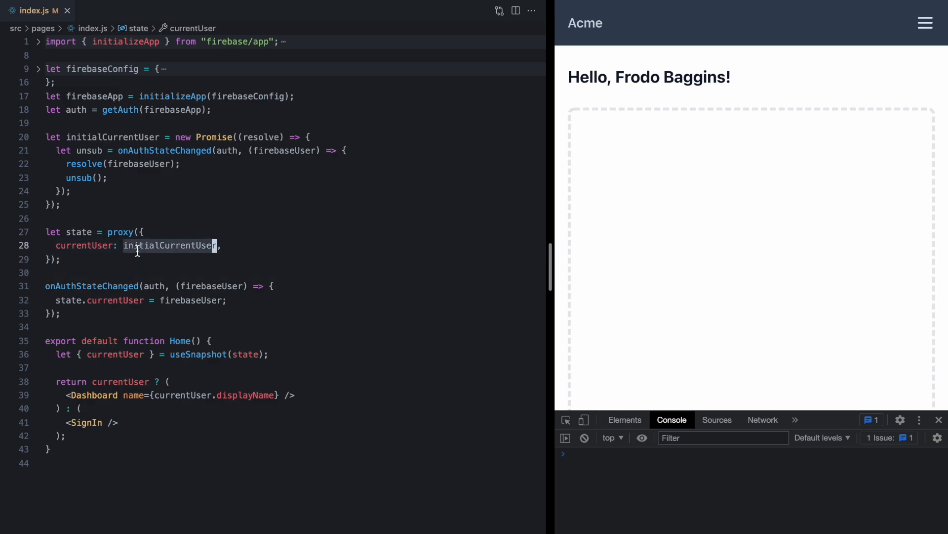
click(114, 354)
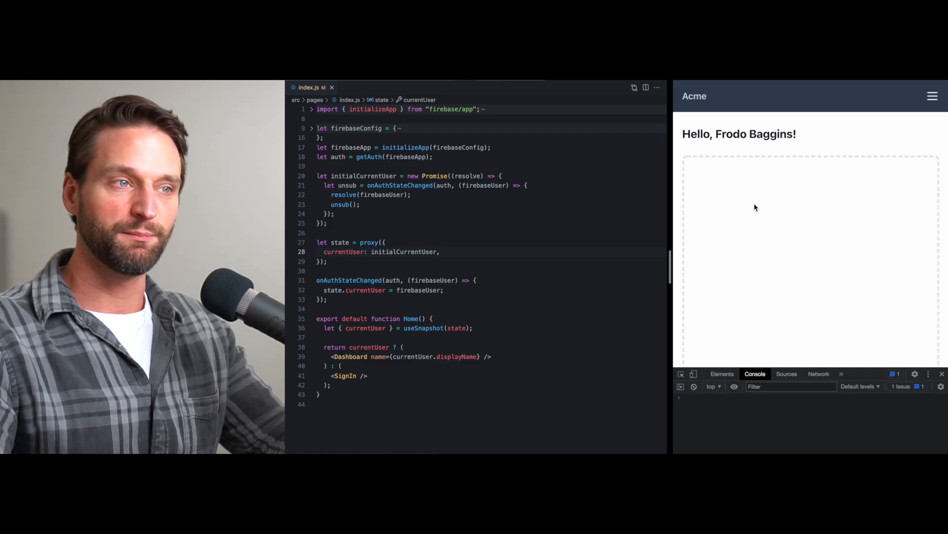
text(signin())
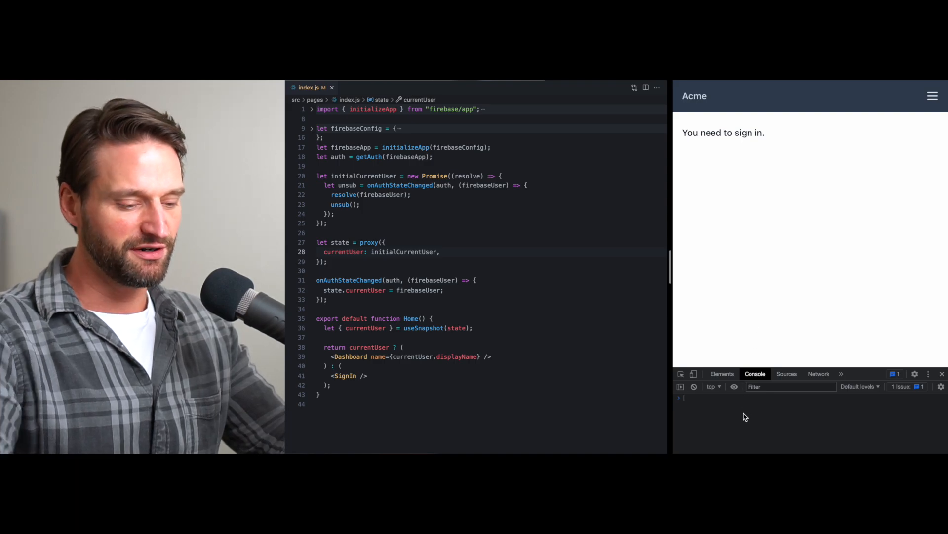
text(signin())
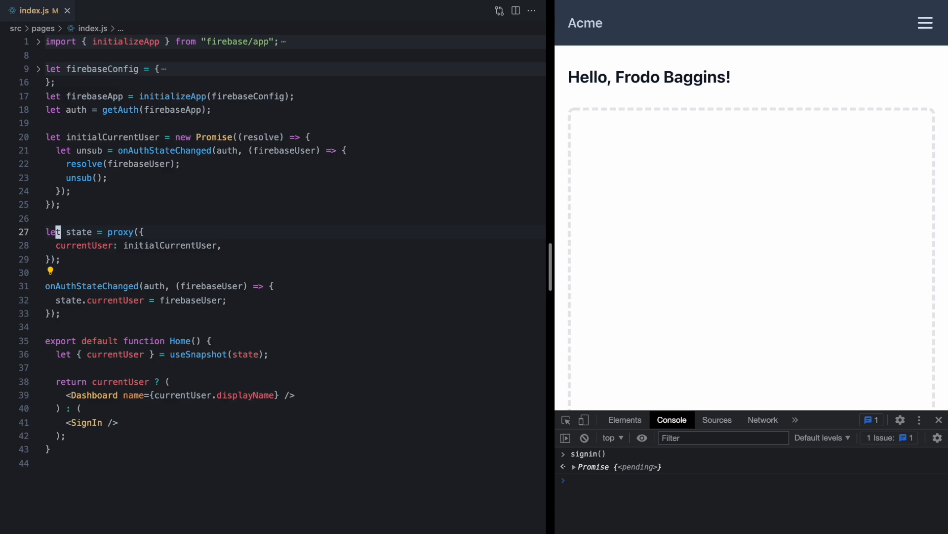
Remove the inner onAuthStateChanged subscription from the initialCurrentUser promise
click(120, 150)
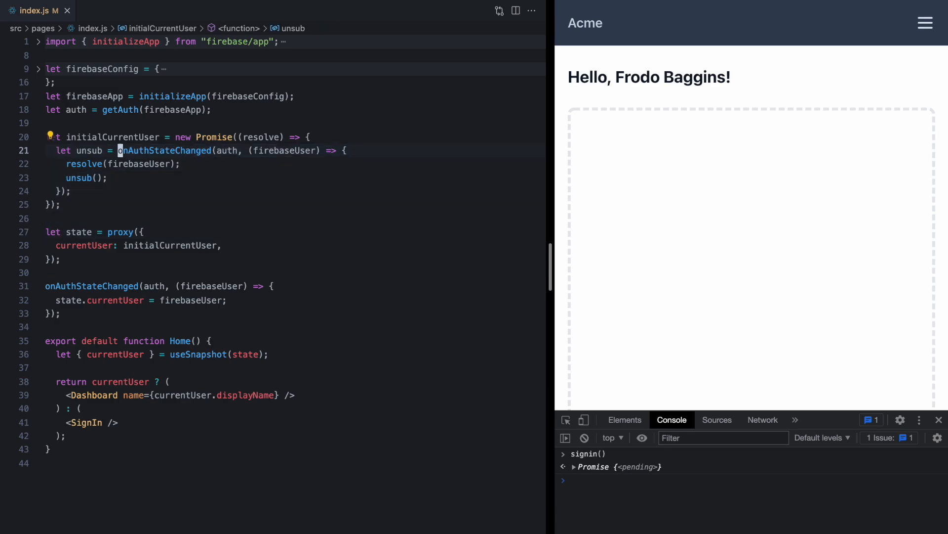
double_click(163, 150)
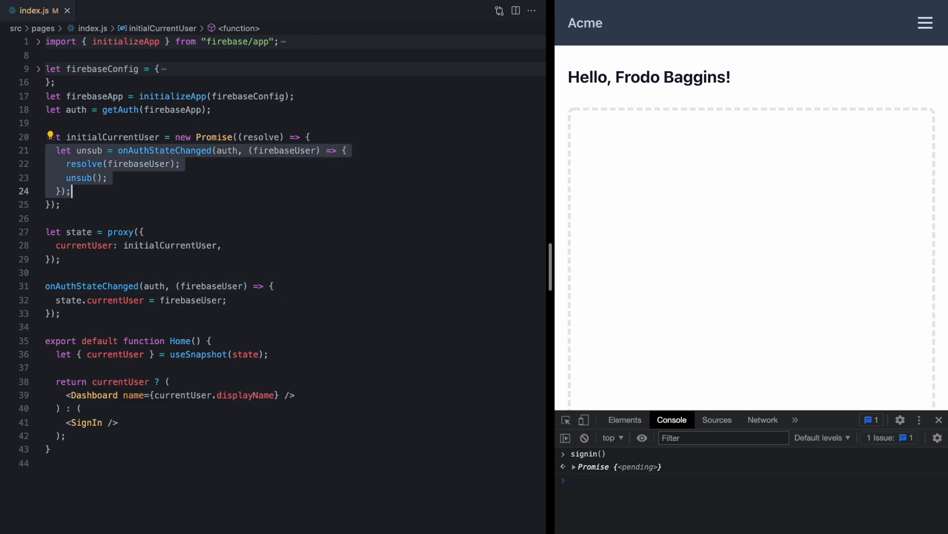
click(120, 150)
text(let)
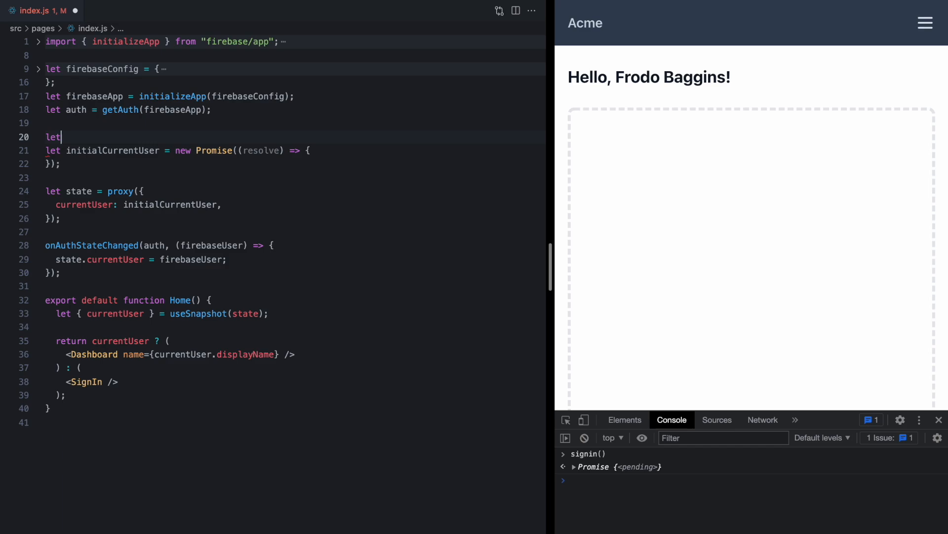
Add a top-level resolve variable and store the promise's resolver via resolve = r
text(resolve)
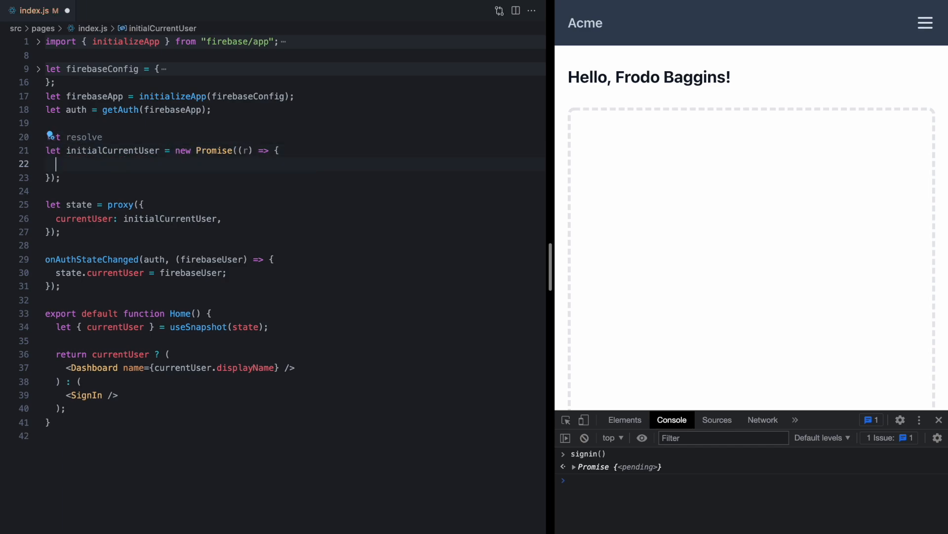
text(resolve = r)
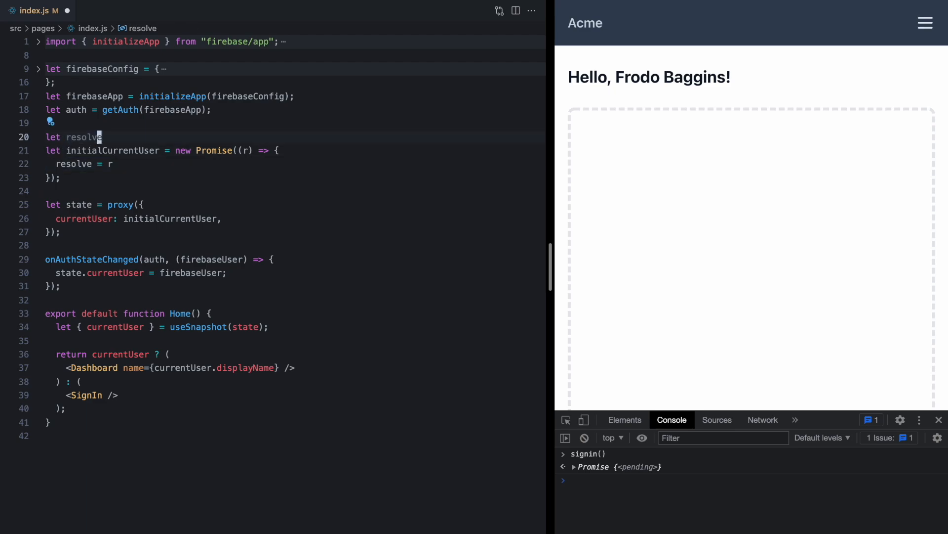
click(57, 232)
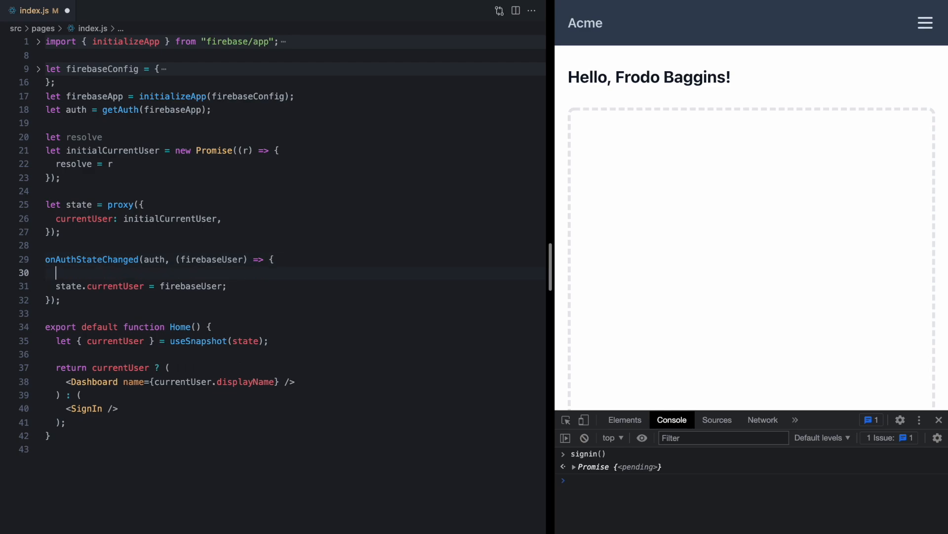
Call resolve() in the auth listener and verify signout()/signin() still works
text(resolve();)
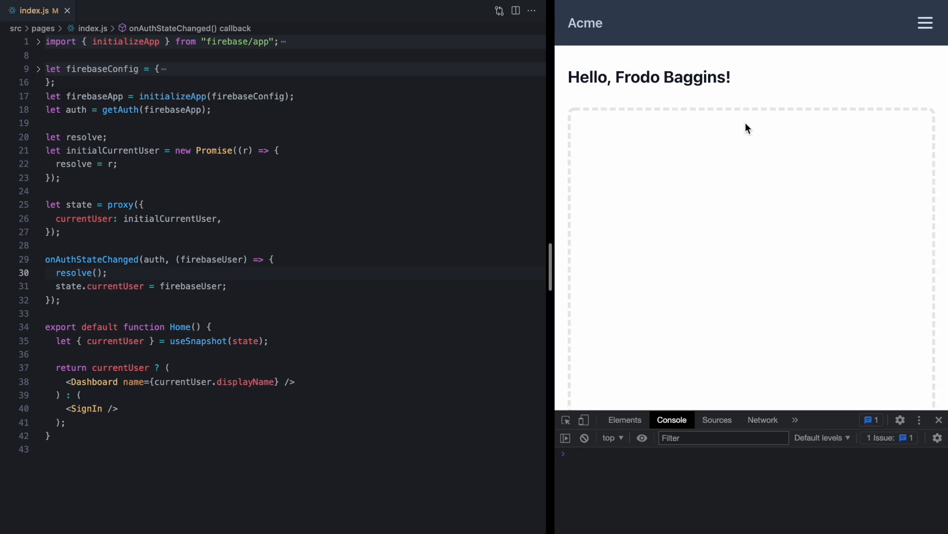
text(signout())
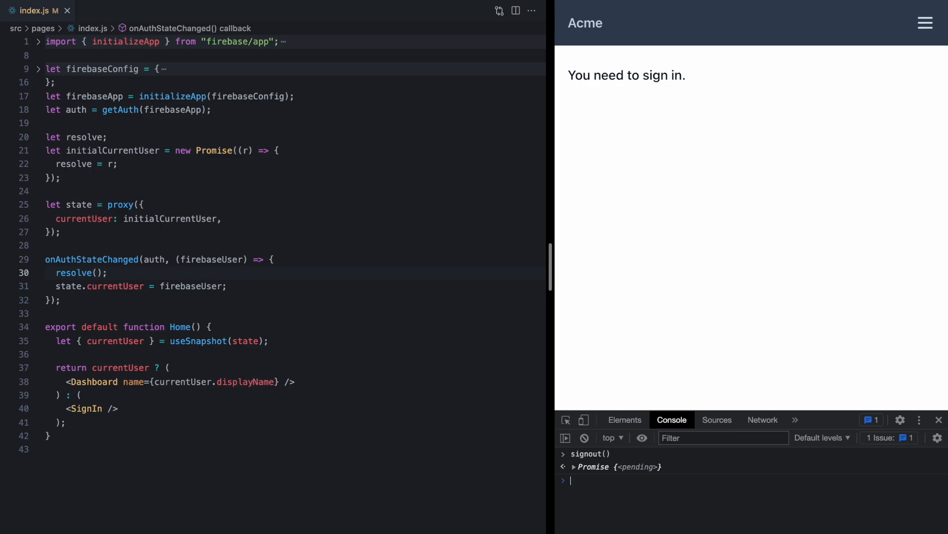
text(signin())
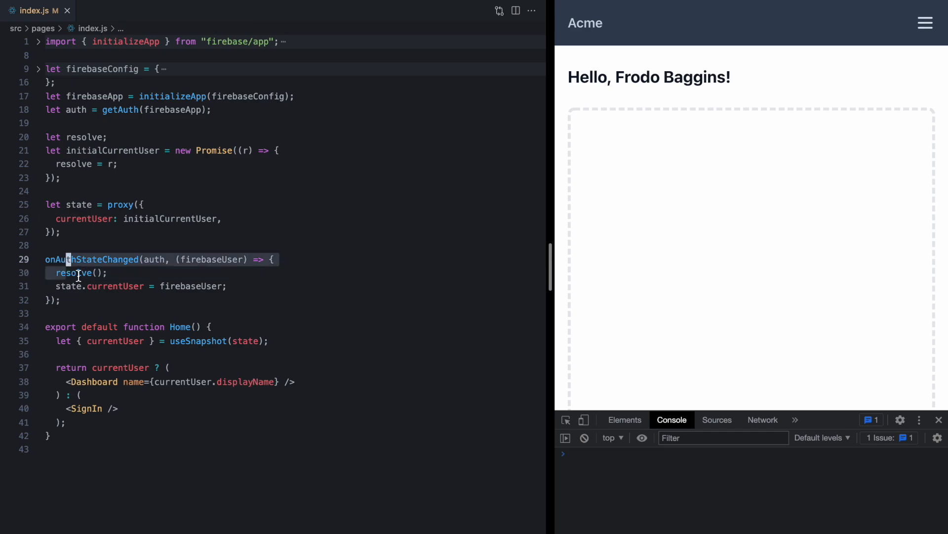
click(83, 286)
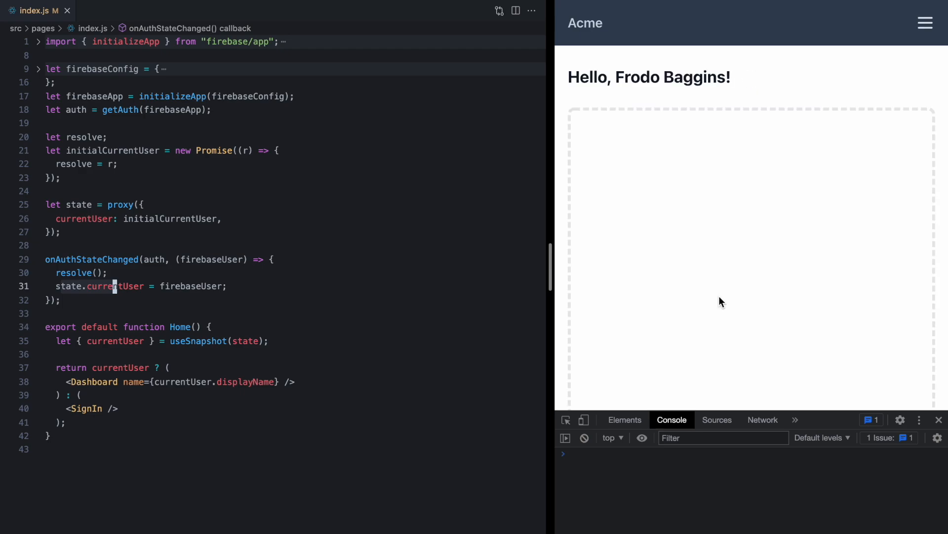
click(108, 218)
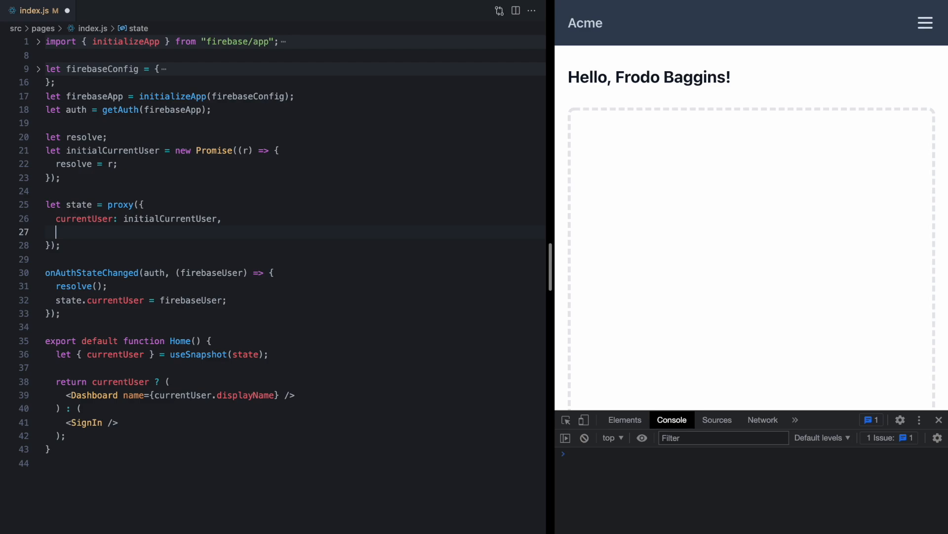
Add a status getter returning 'unknown' when this.currentUser is a Promise
text(get status() {)
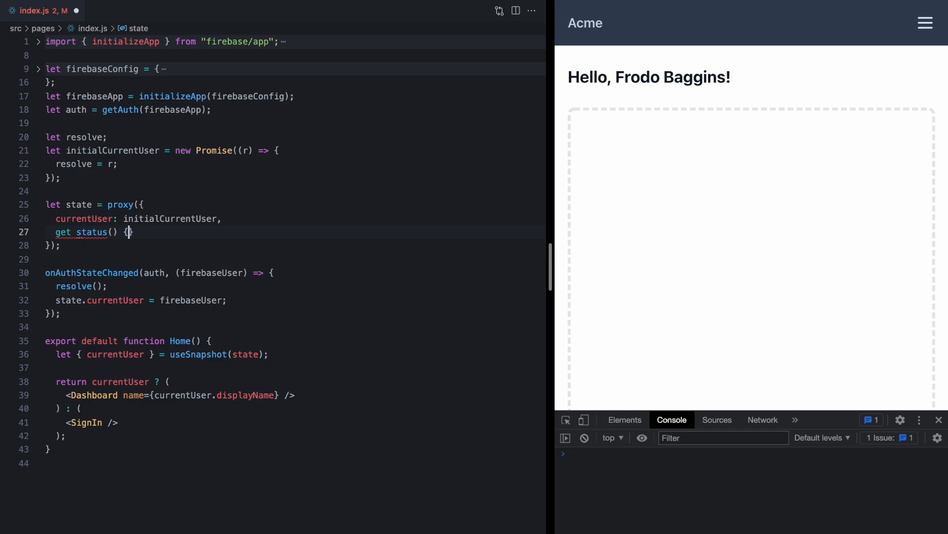
key(Enter)
text(return)
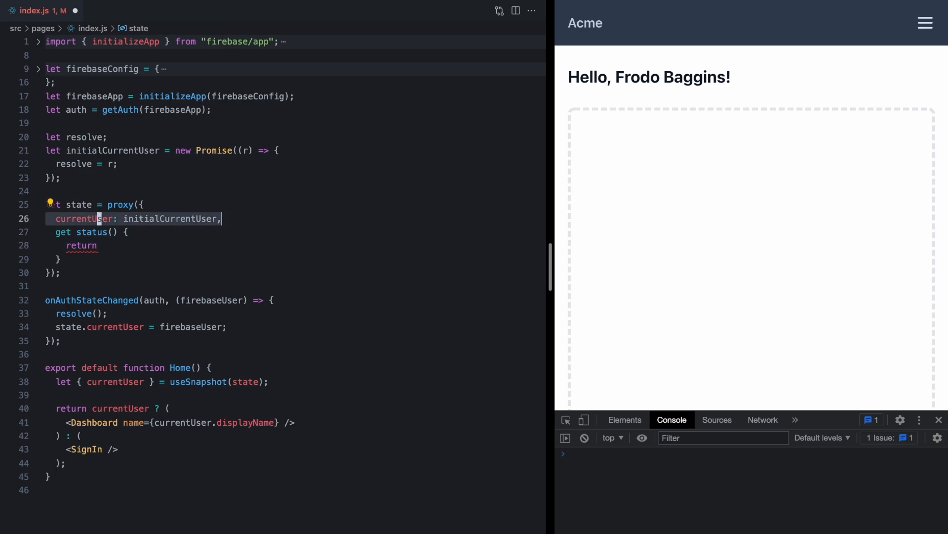
text(this.c)
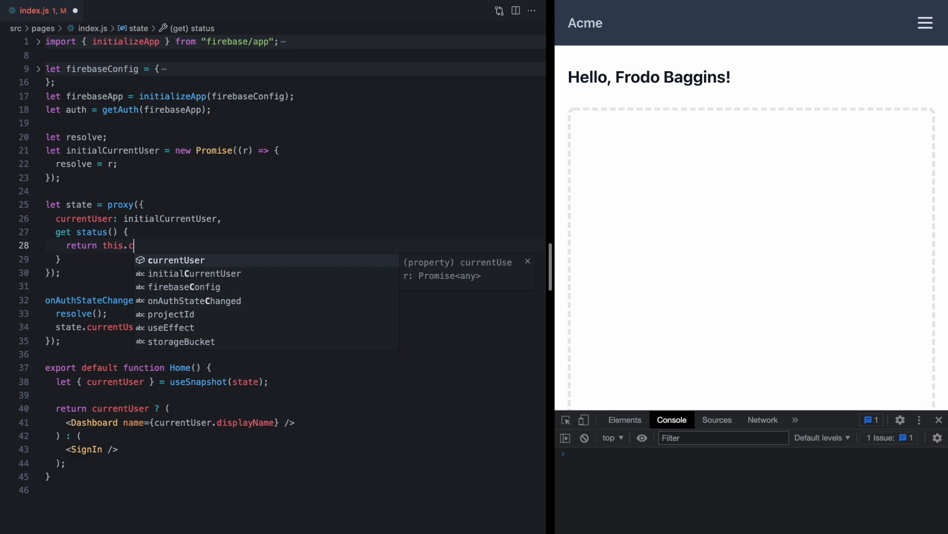
key(Tab)
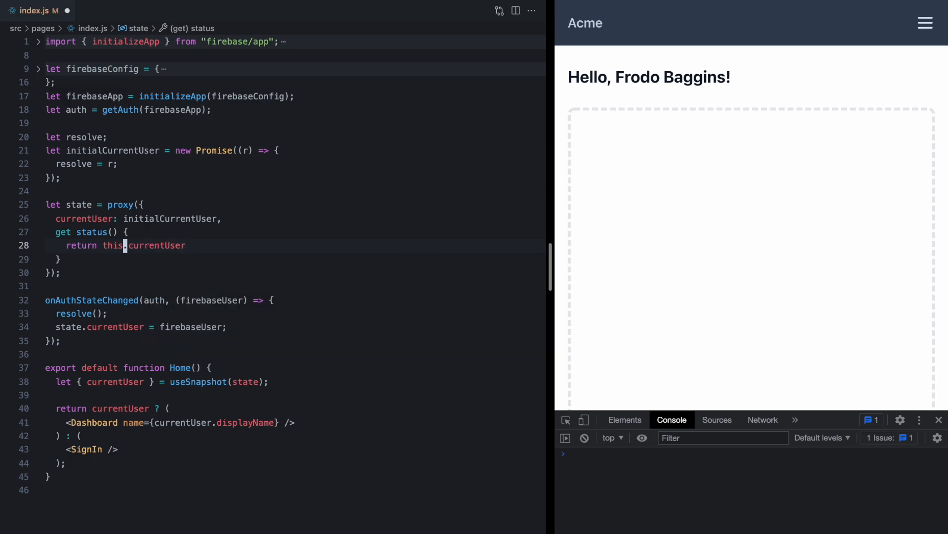
click(120, 218)
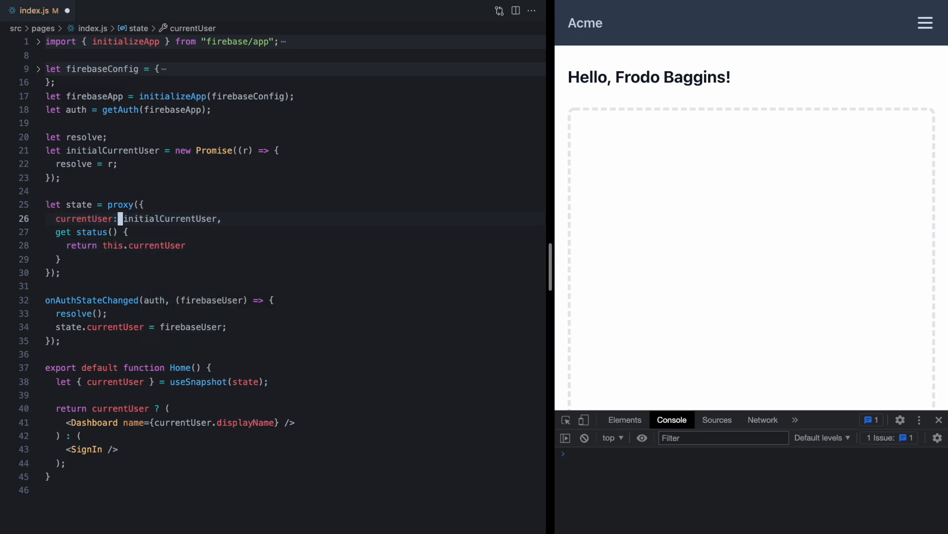
text(instan)
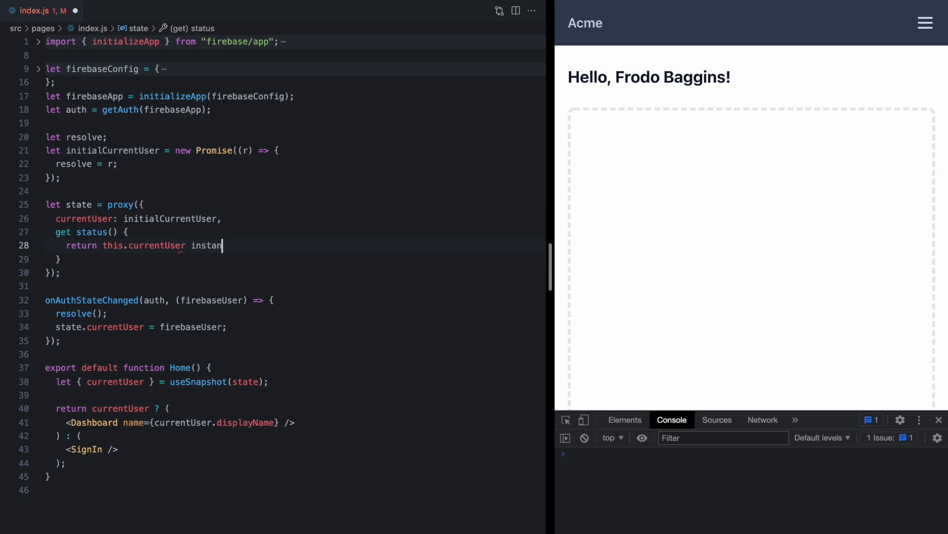
text(ceof Promise)
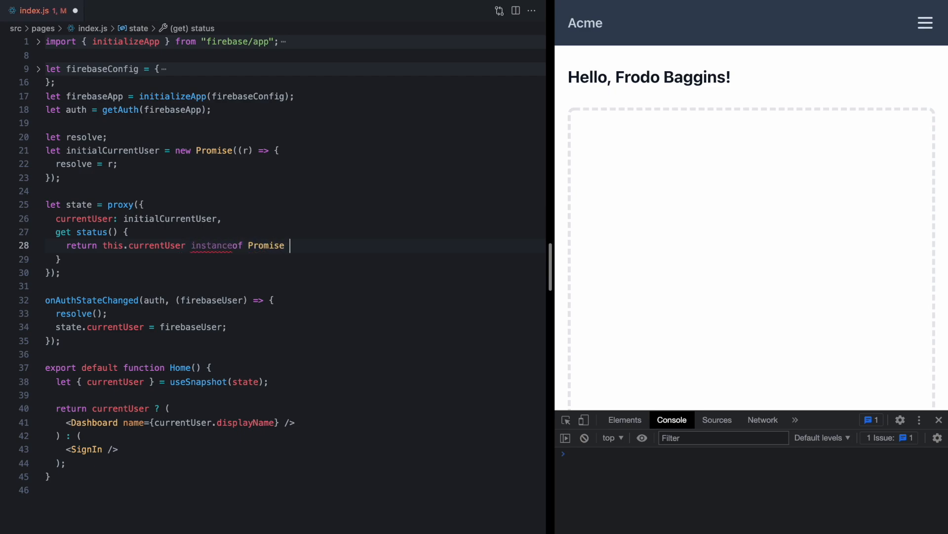
text(?)
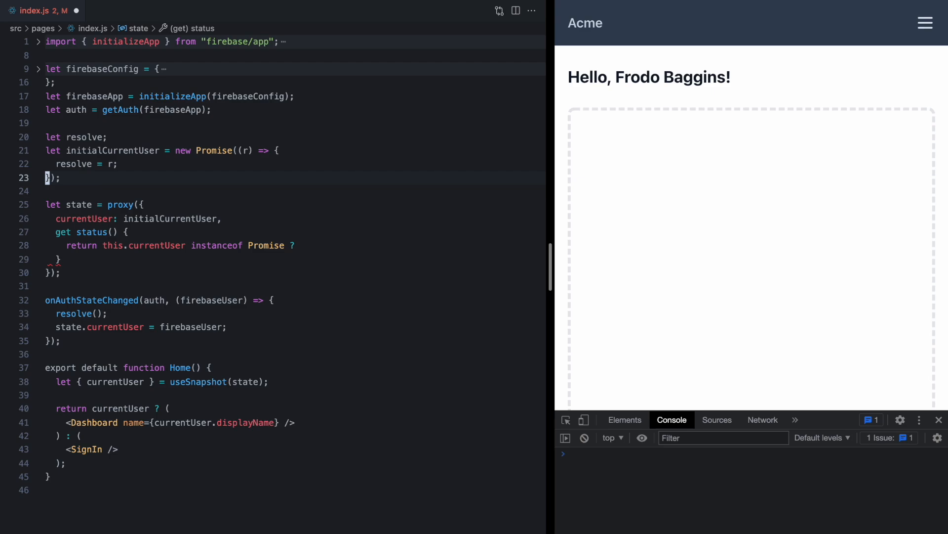
double_click(168, 219)
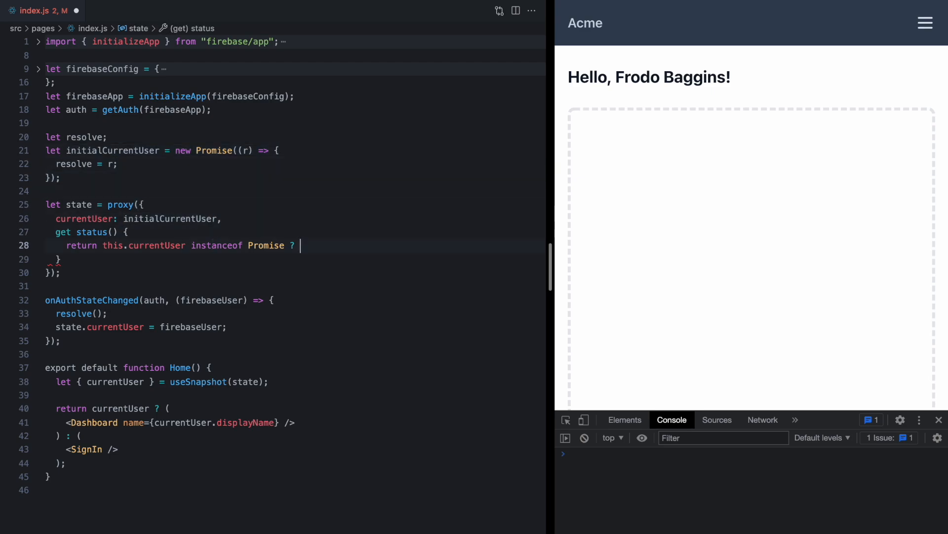
text('unknown')
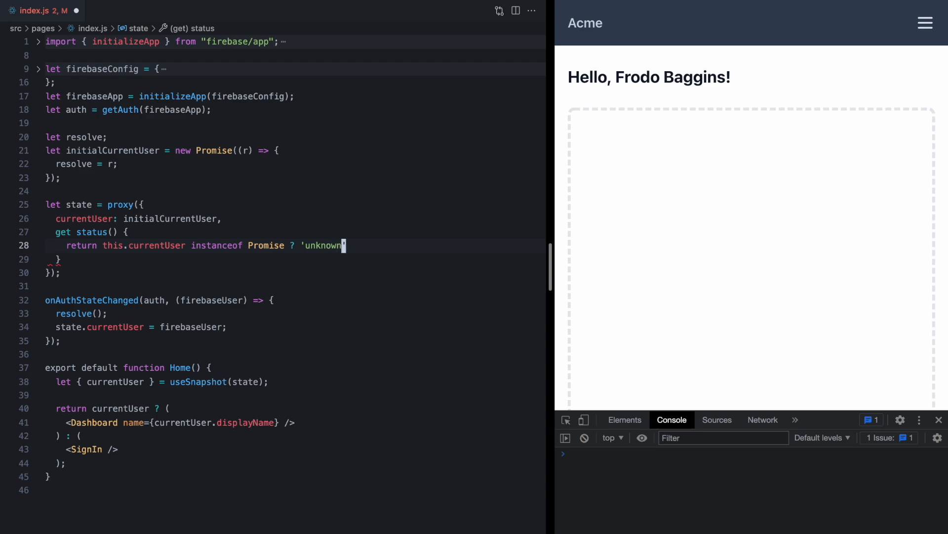
Extend the ternary to return 'unauthenticated' when this.currentUser is null
text(: this.cur)
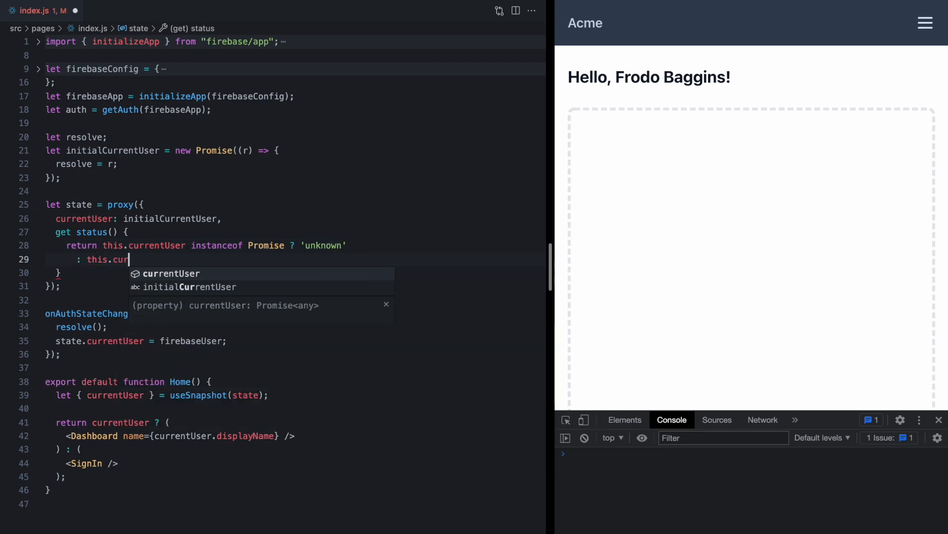
text(rentUser === null)
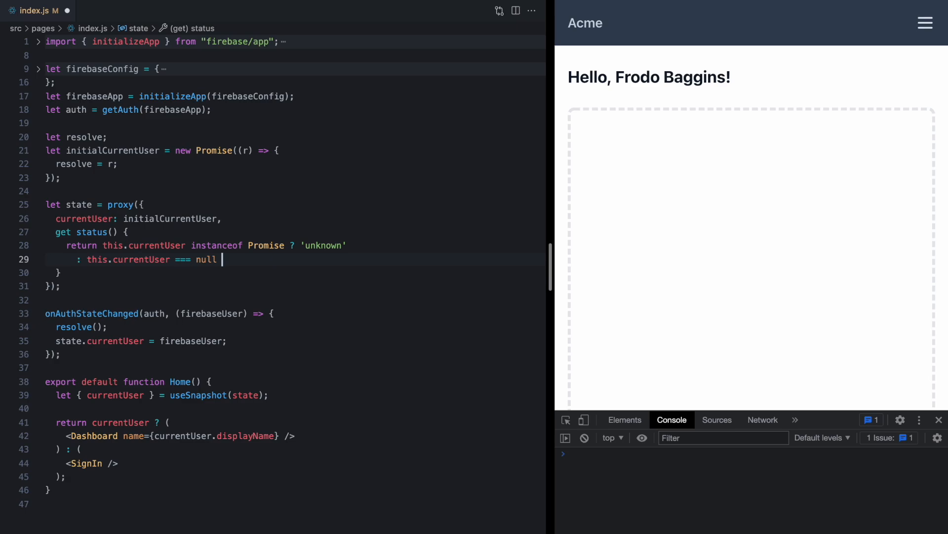
text(? ')
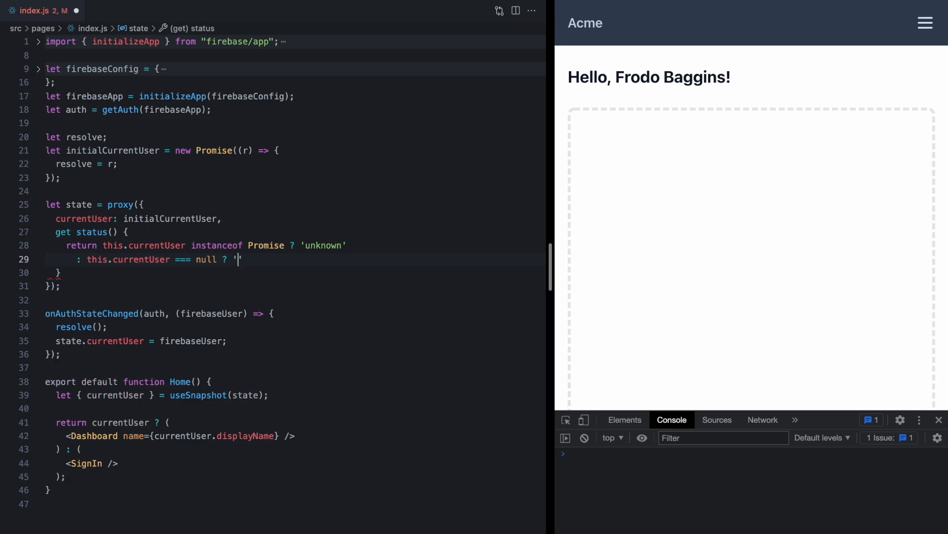
text(unauthenticated' : 'authenticated)
text(return <p></p>)
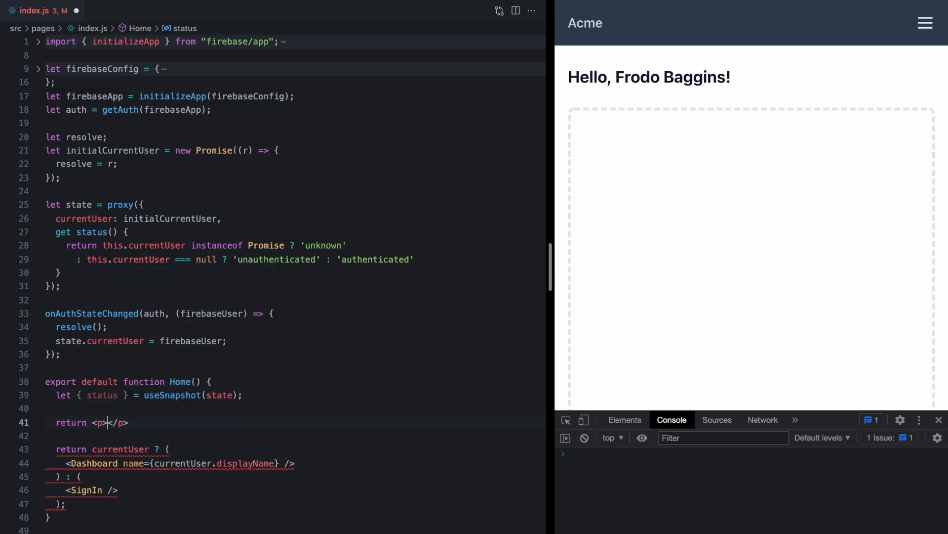
Render {status} in Home, check it via signout()/signin(), then restore the original return
text({status})
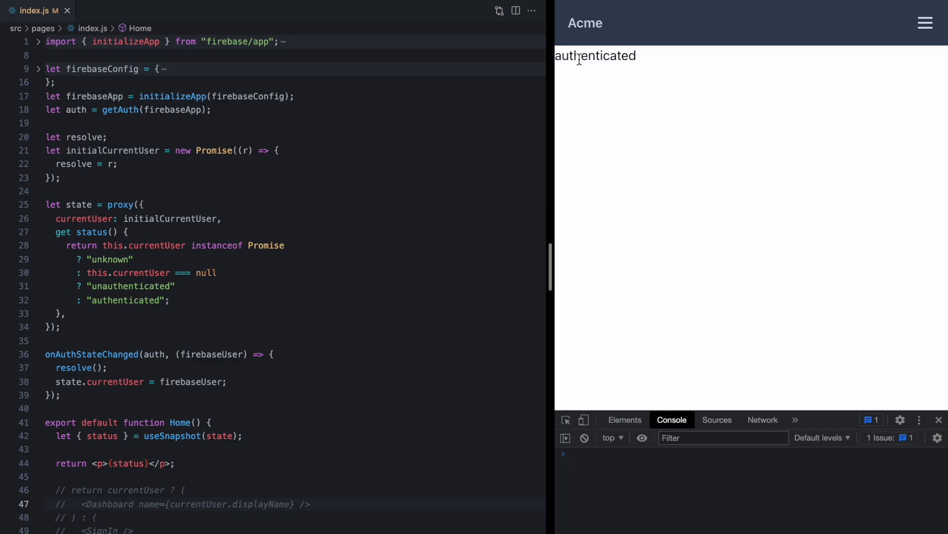
text(signin())
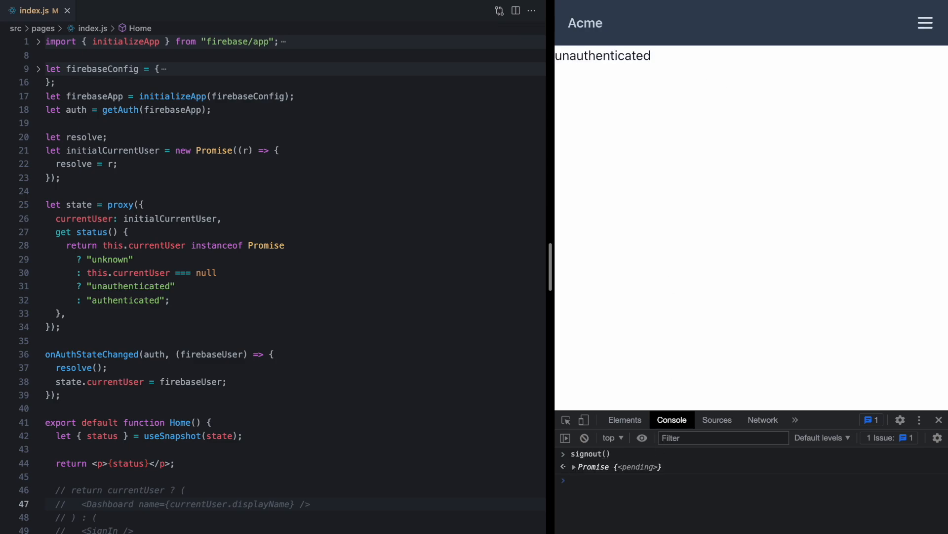
text(signin())
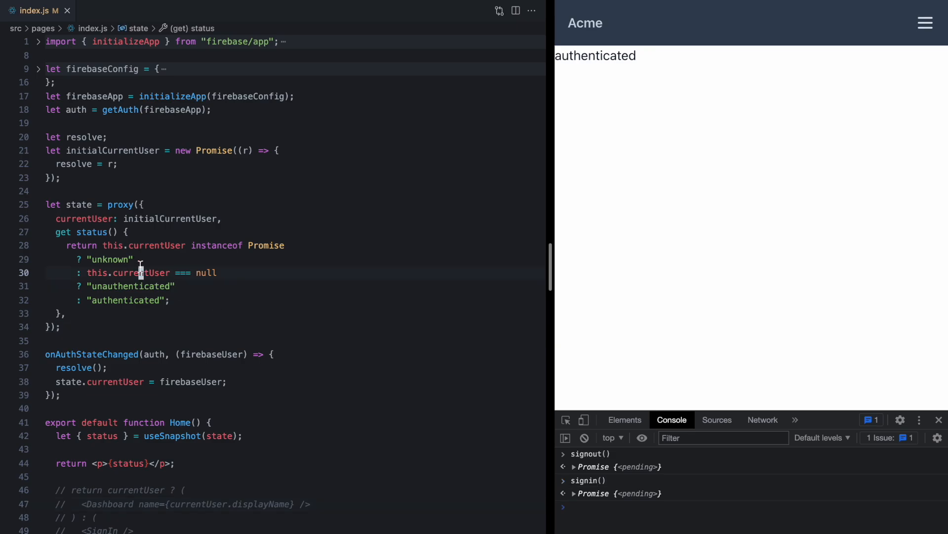
click(144, 462)
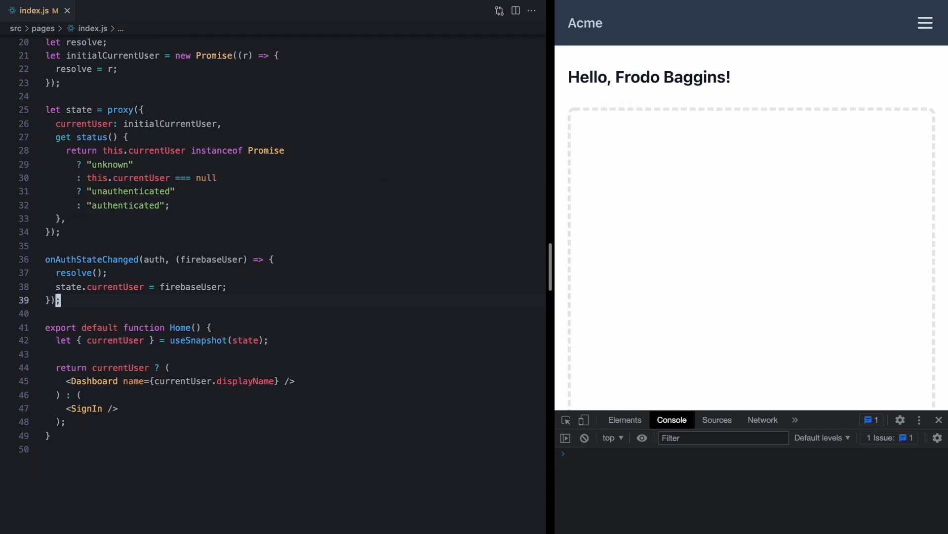
Define a useAuth hook returning useSnapshot(state) and have Home get currentUser from useAuth()
text(funct)
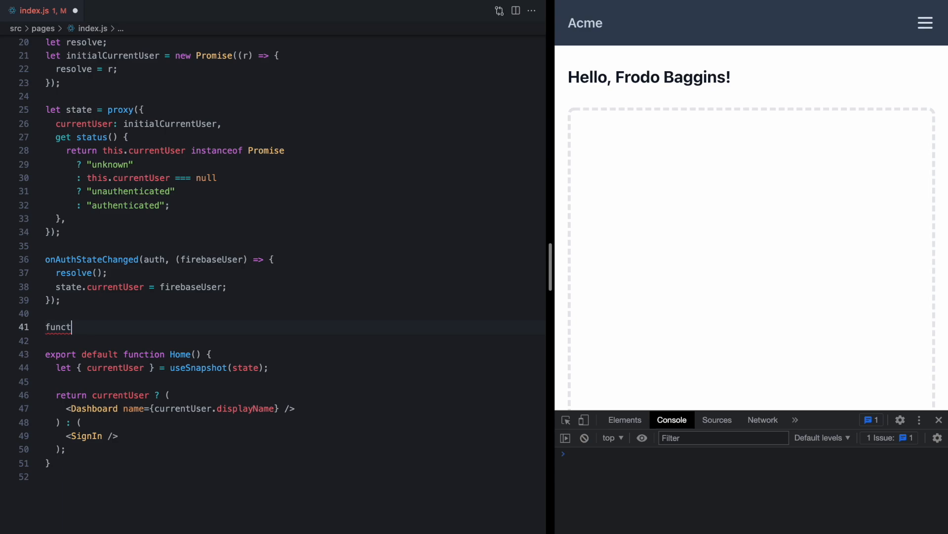
text(ion useAuth() {)
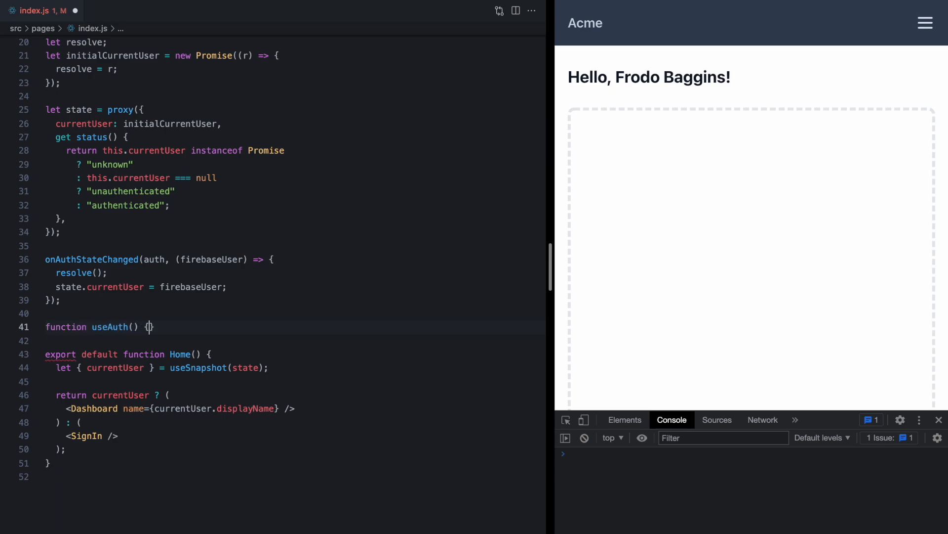
key(Enter)
text(return useSnapshot(state);)
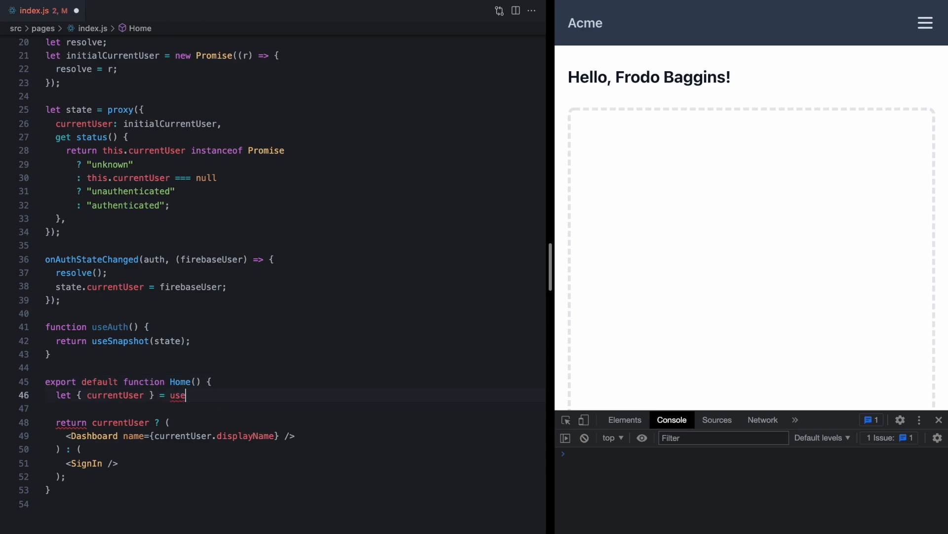
text(Auth();)
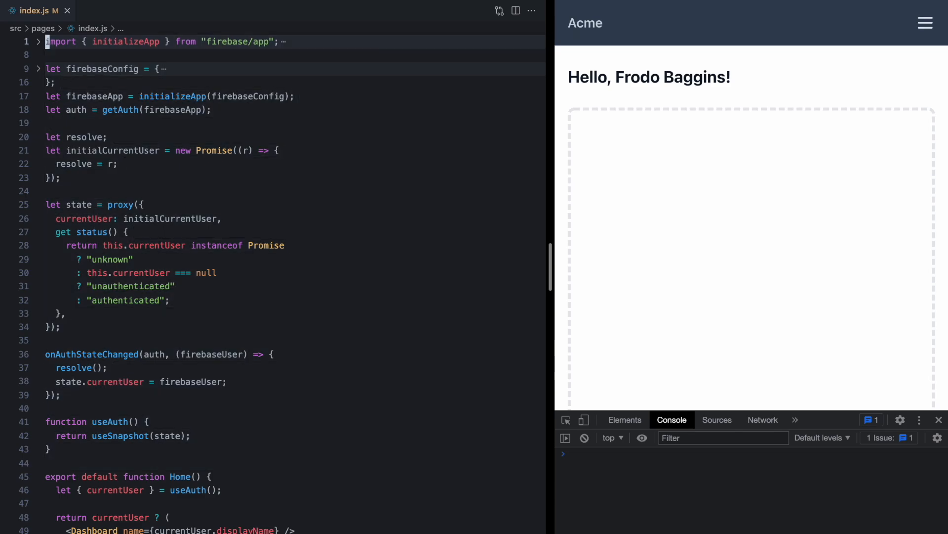
Move the Firebase config, proxy state and useAuth into src/hooks/use-auth.js with an export default
click(18, 11)
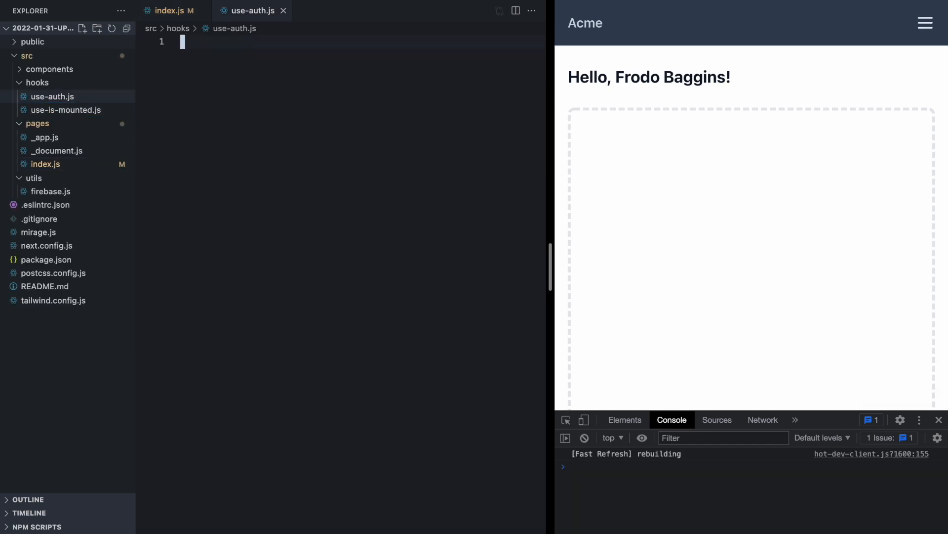
text(>o)
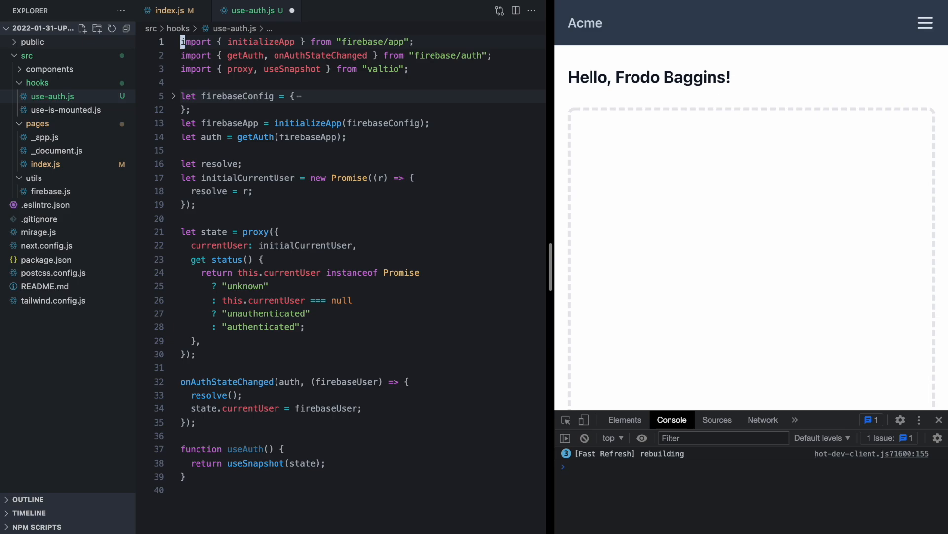
text(export default function Home() {)
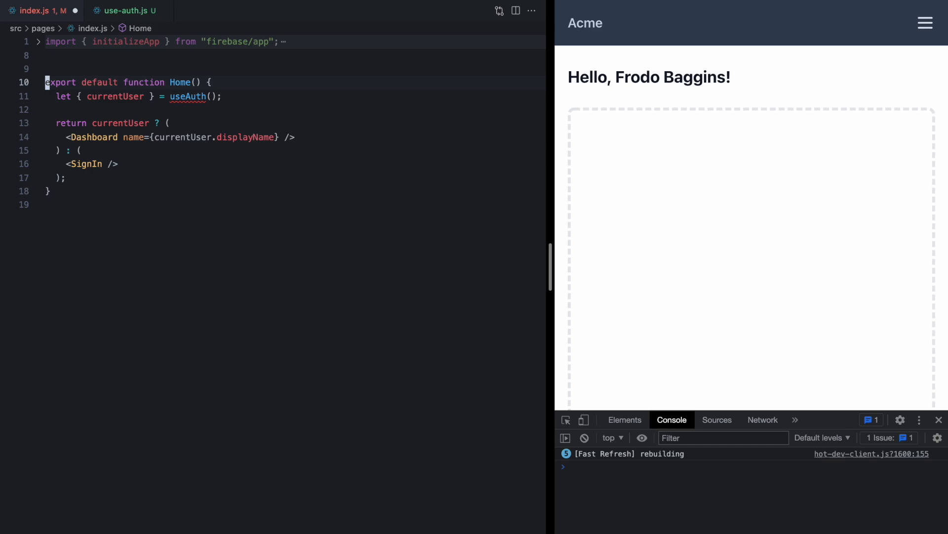
text(org)
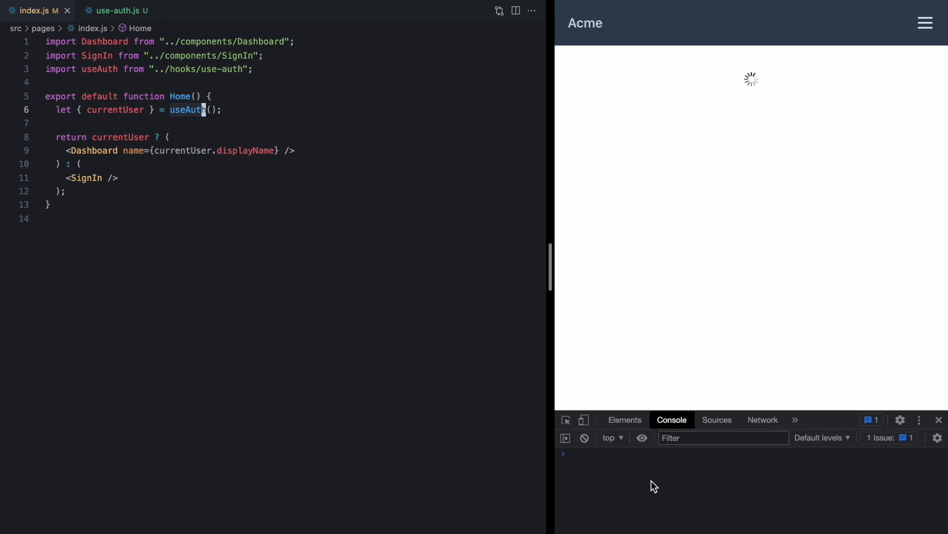
Run signout() in the console, adjust the export in use-auth.js, and return to index.js
text(signout())
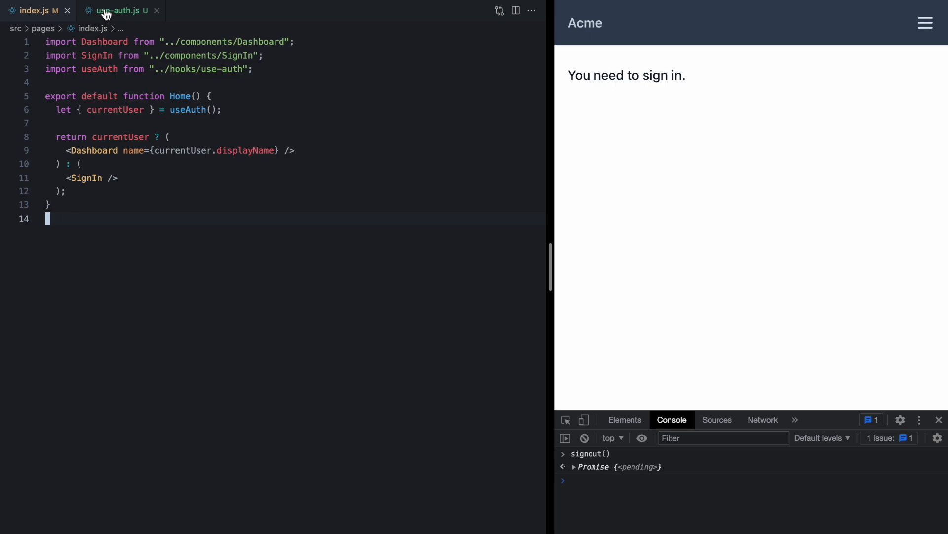
click(117, 10)
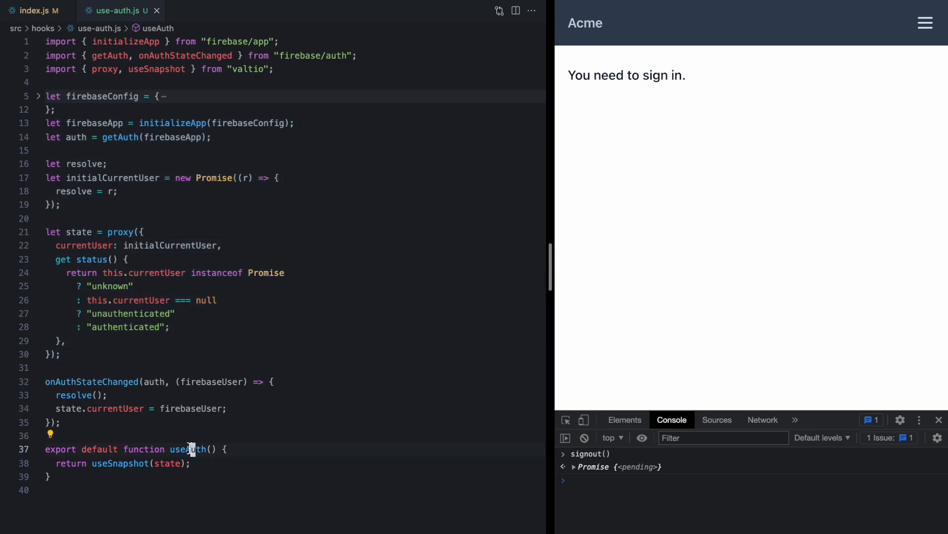
text(//)
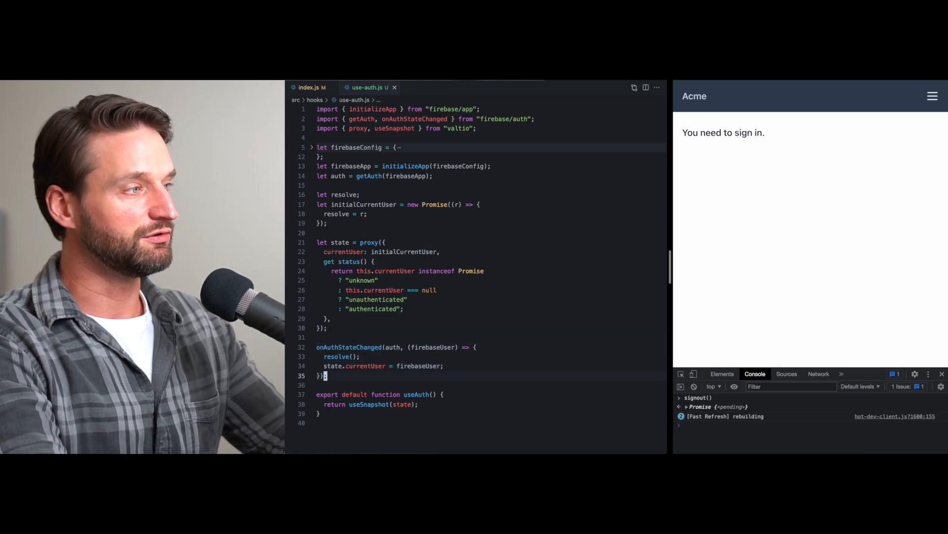
click(310, 87)
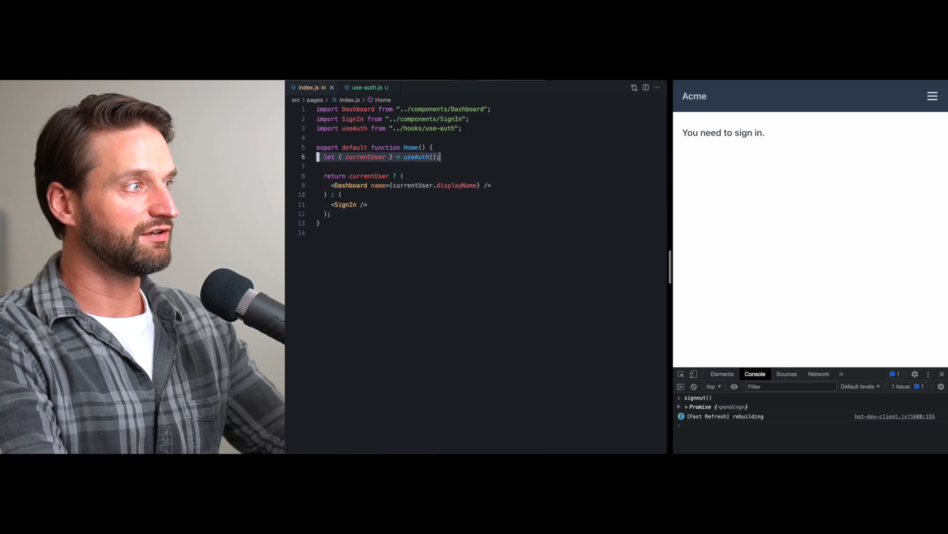